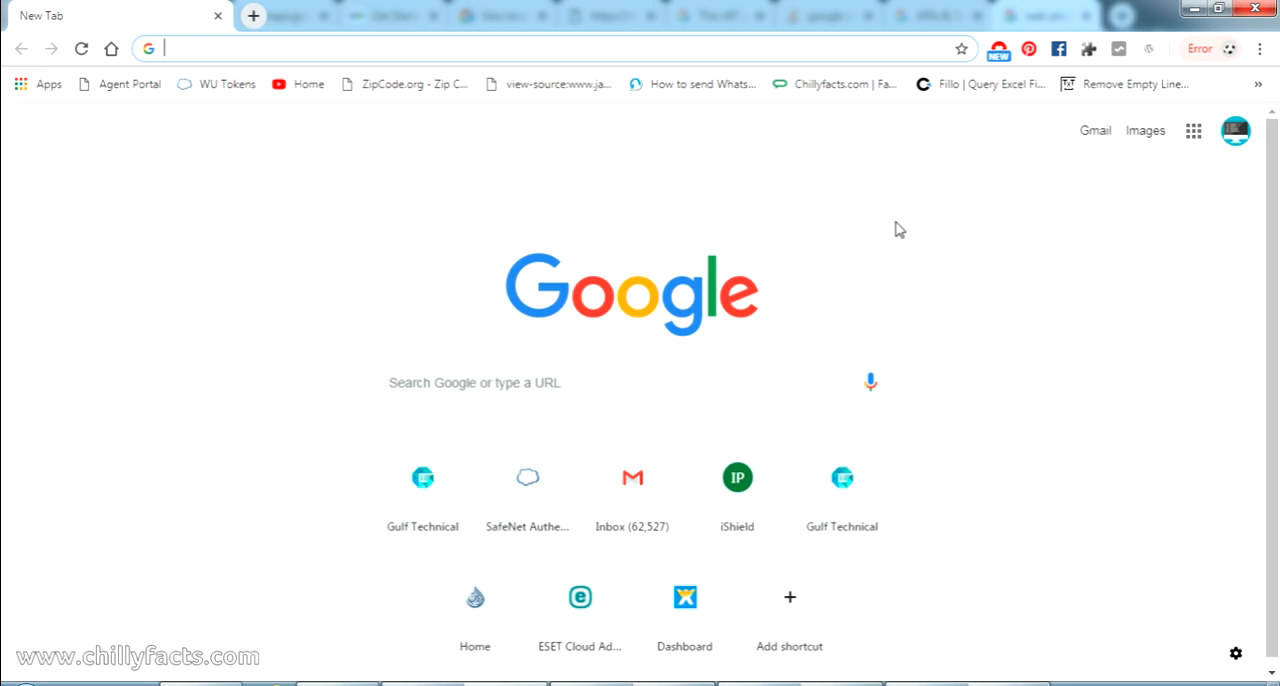
# - Search 'web services geo coding api' and scroll the Geocoding API guide to the reverse geocoding sample
pyautogui.write('web services geo coding api')
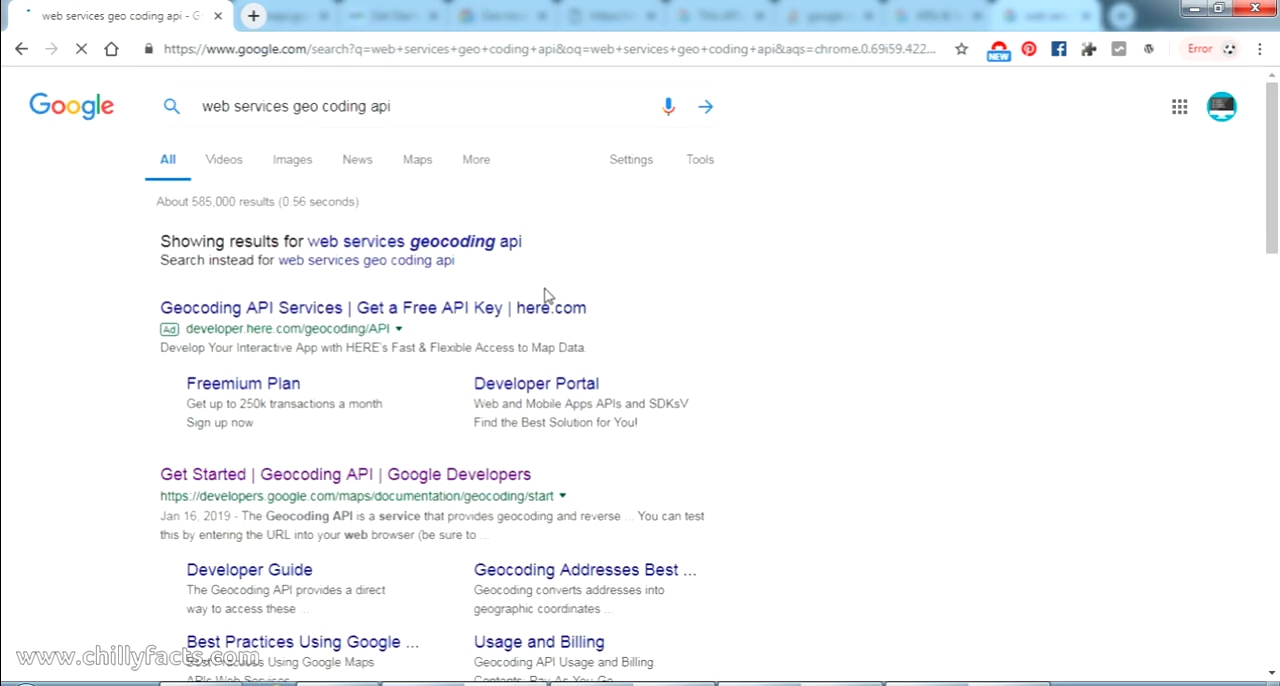
pyautogui.scroll(-3)
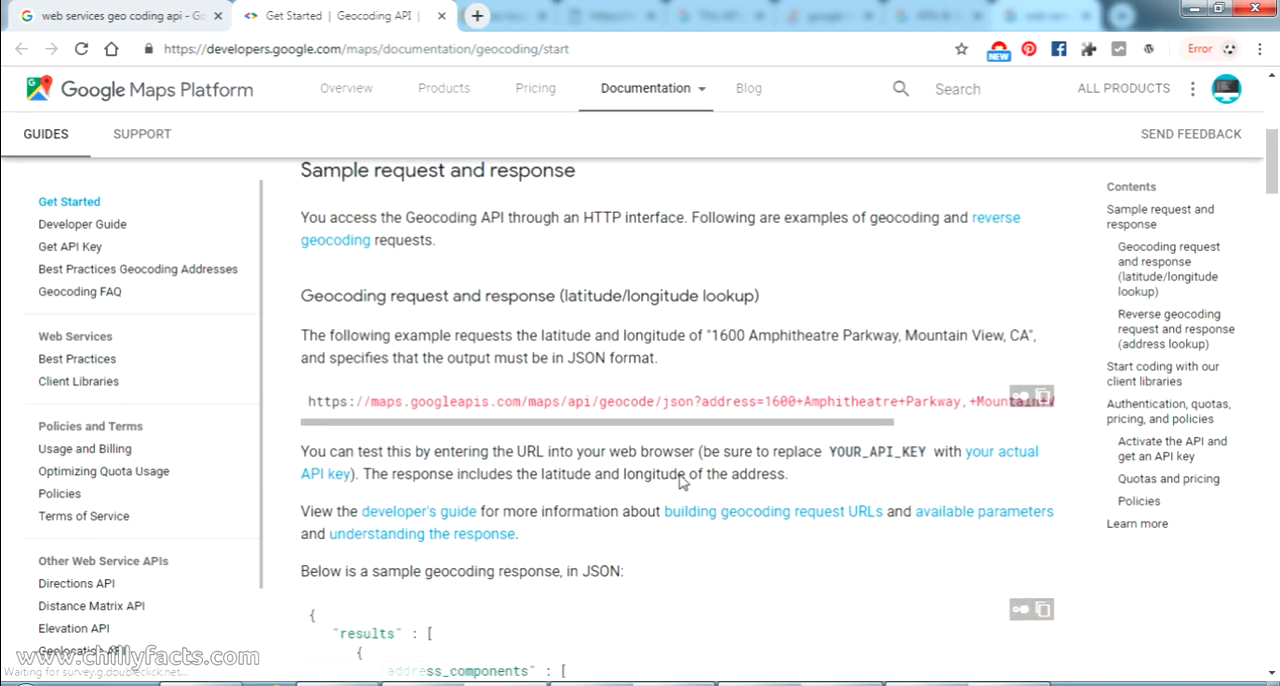
pyautogui.scroll(-3)
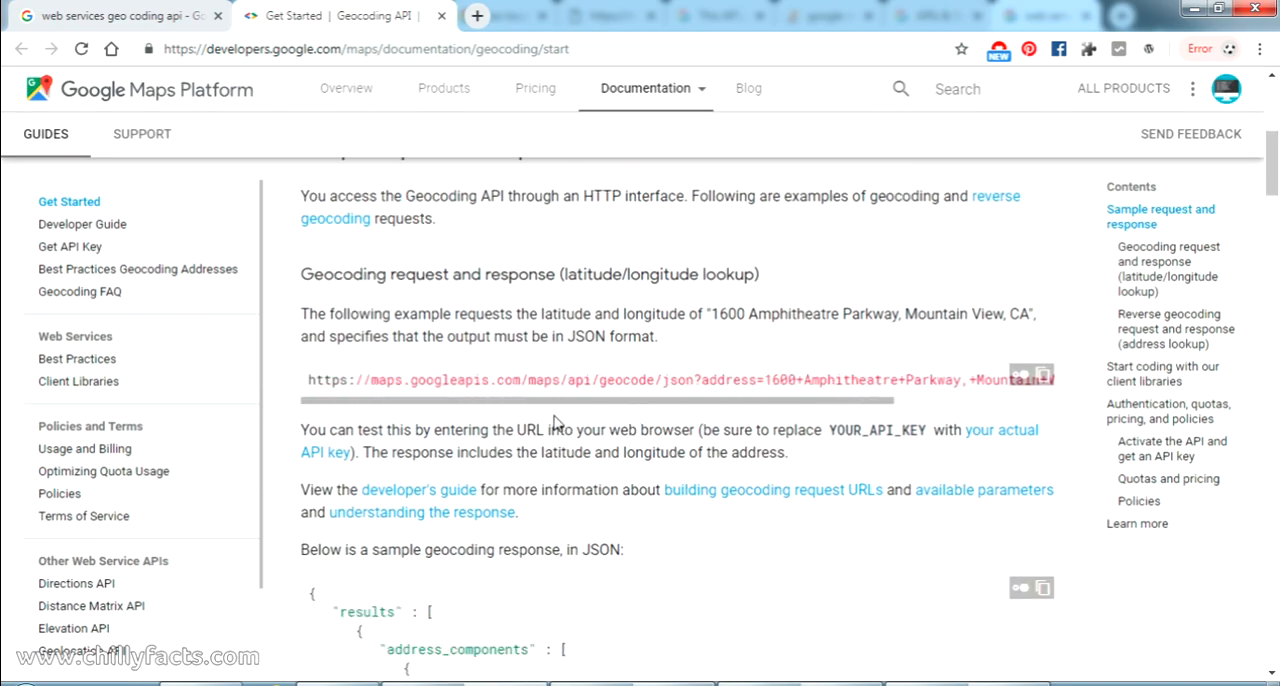
pyautogui.moveTo(465, 300)
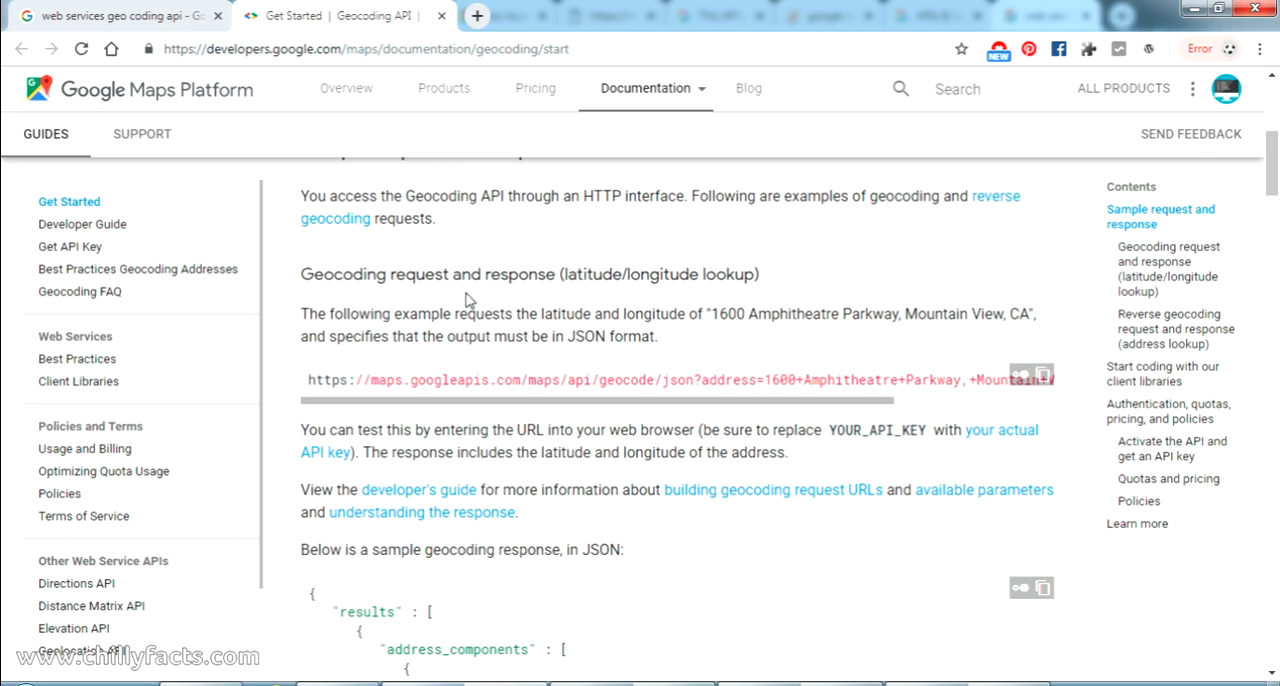
pyautogui.scroll(-3)
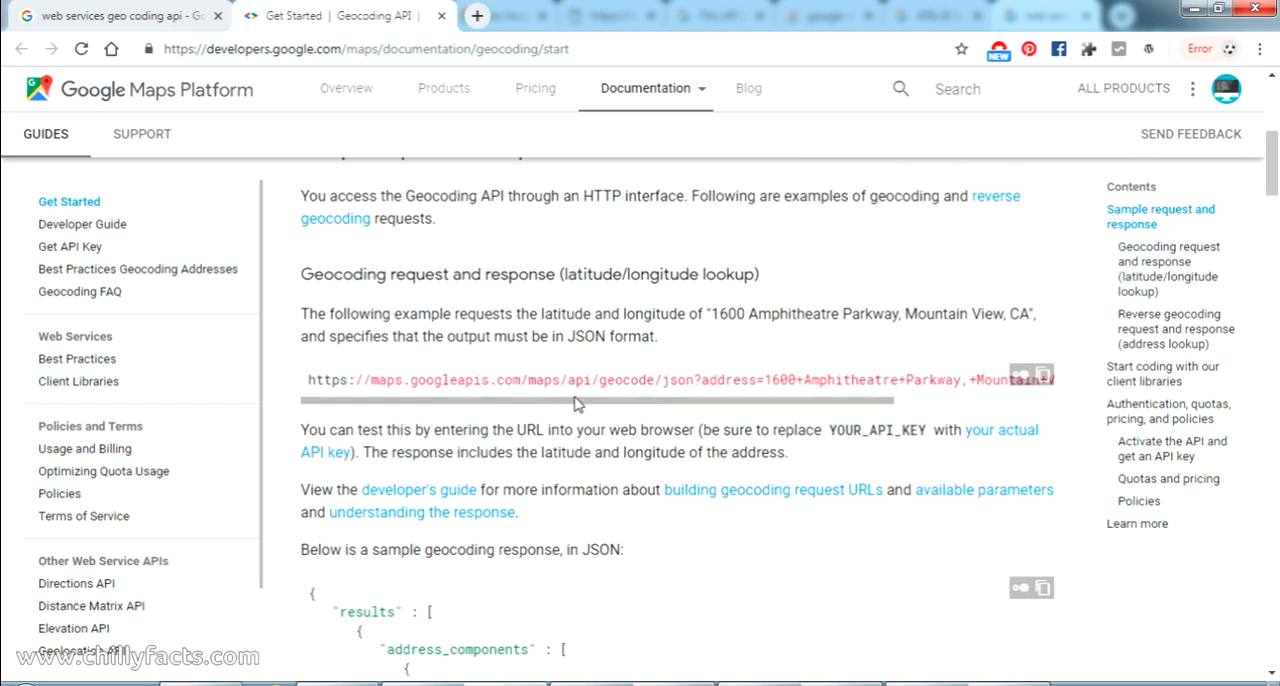
pyautogui.moveTo(427, 410)
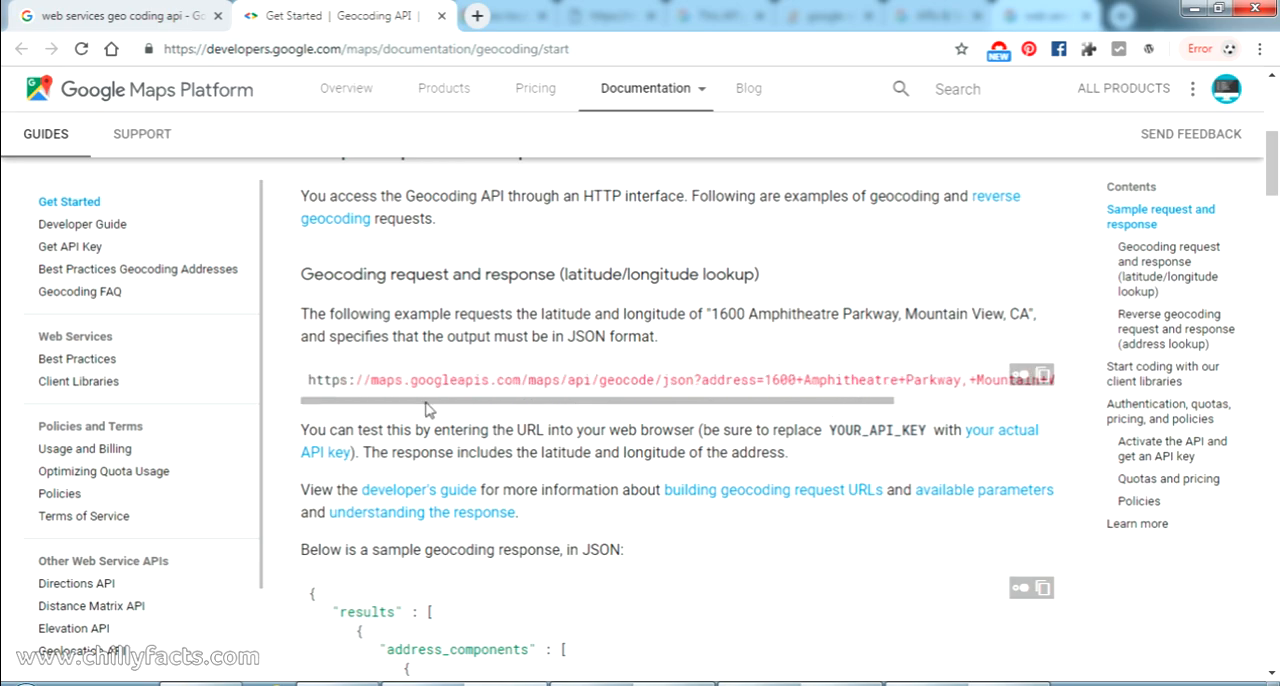
pyautogui.scroll(-3)
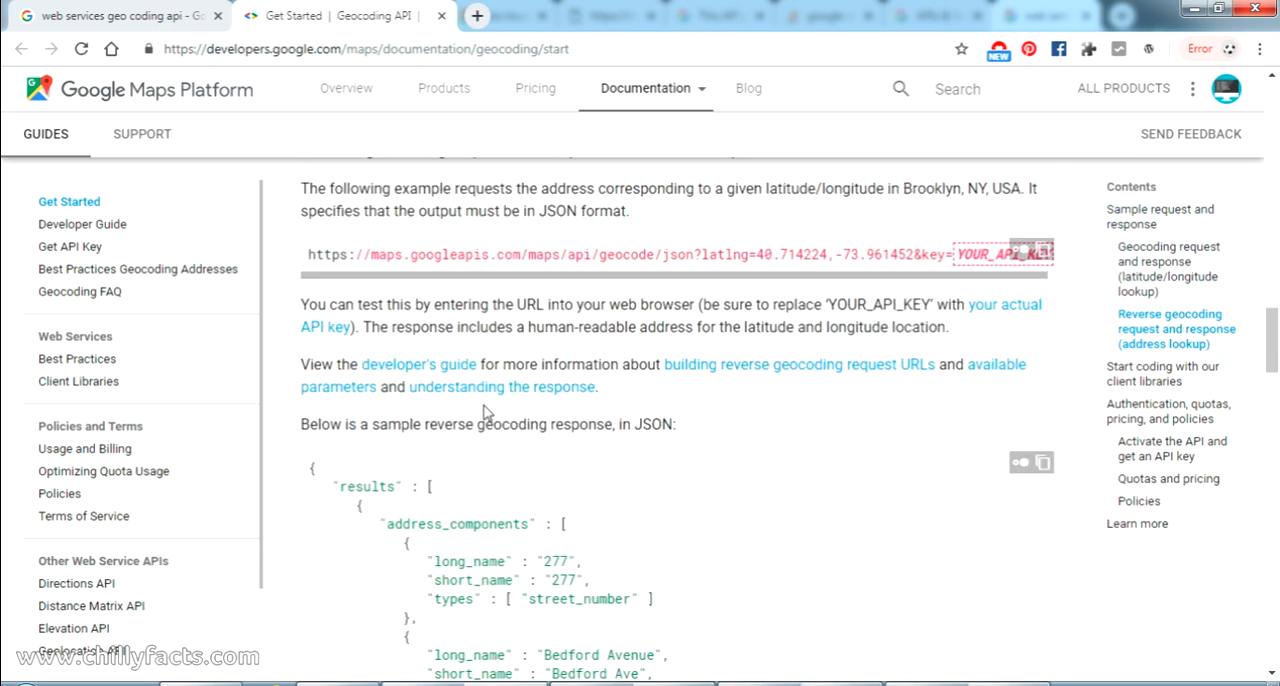
pyautogui.scroll(-3)
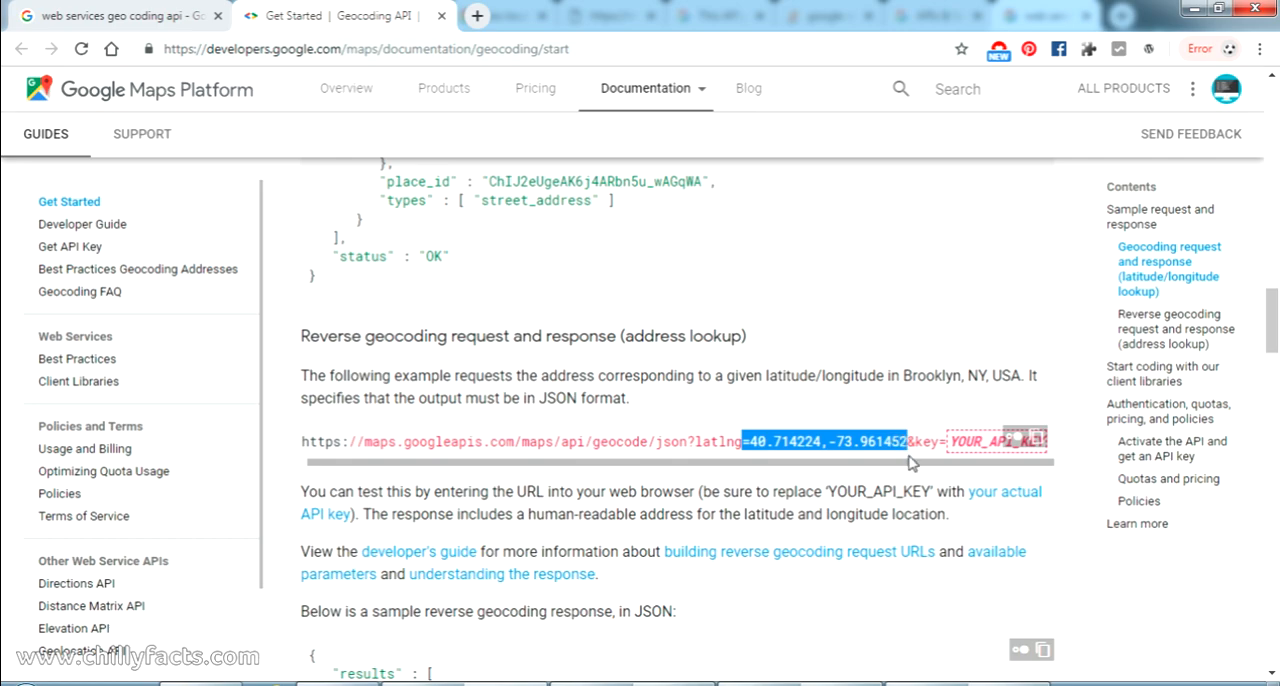
pyautogui.moveTo(913, 538)
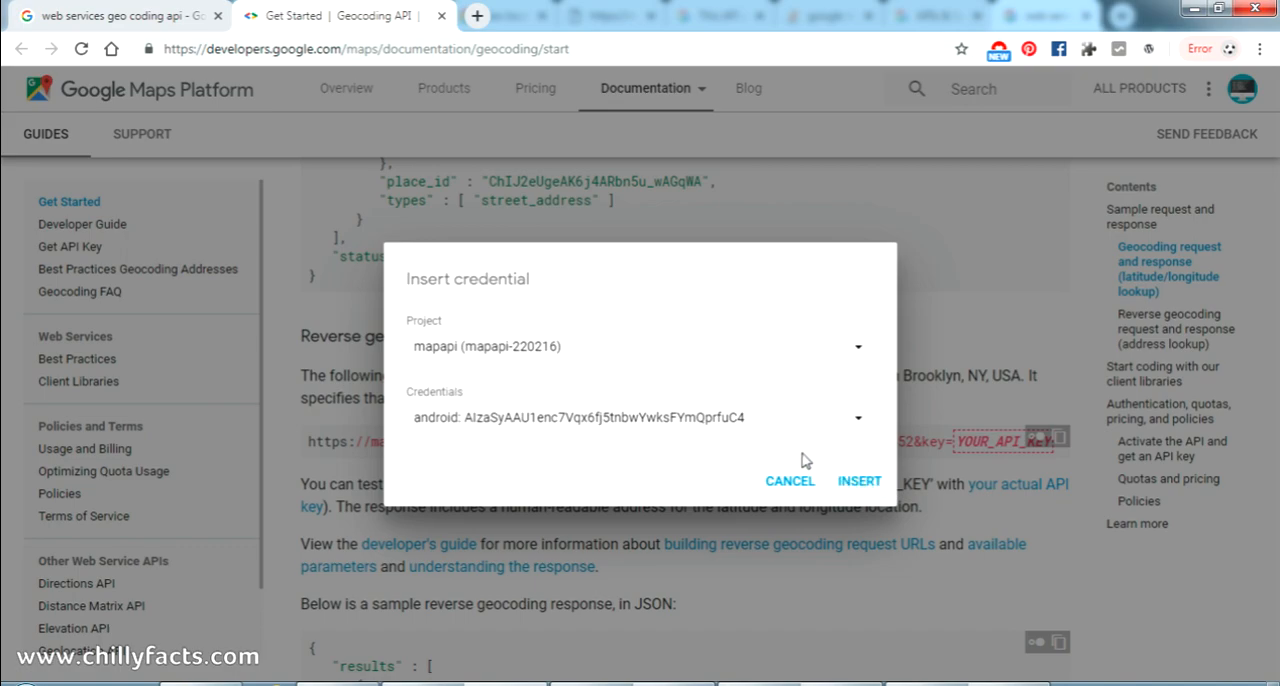
pyautogui.moveTo(472, 326)
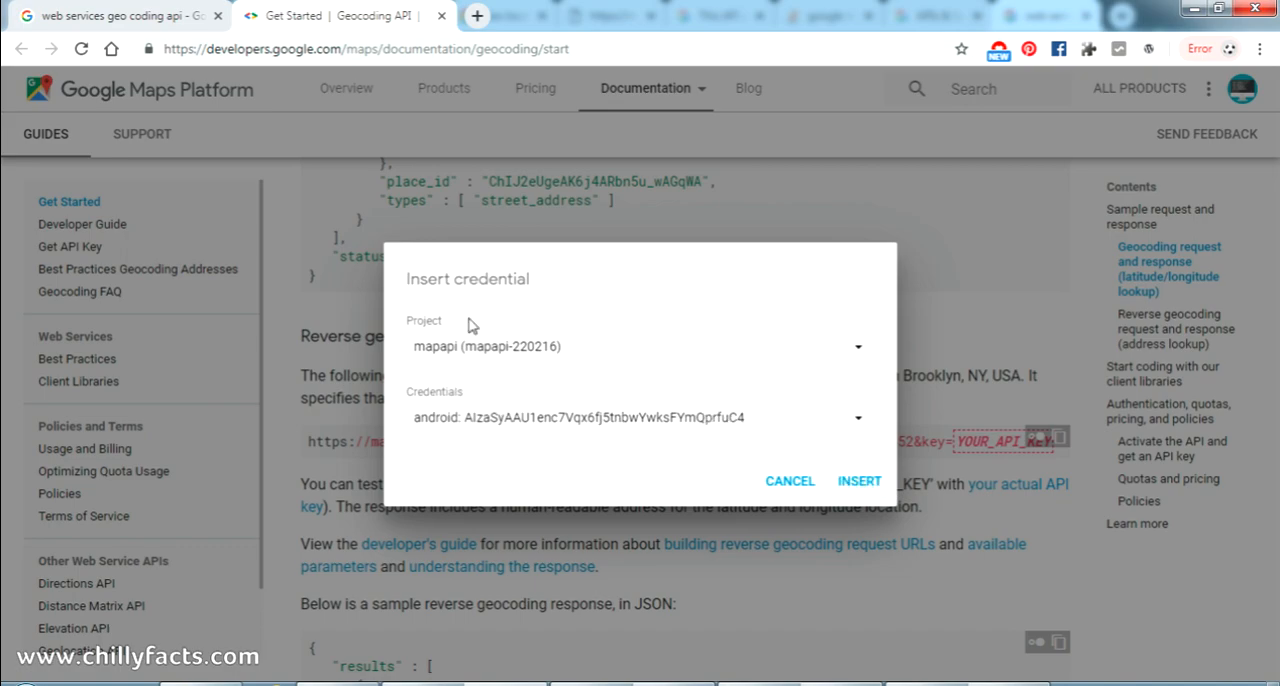
# - Replace YOUR_API_KEY in the reverse geocoding sample URL with the mapapi project's API key
pyautogui.click(857, 346)
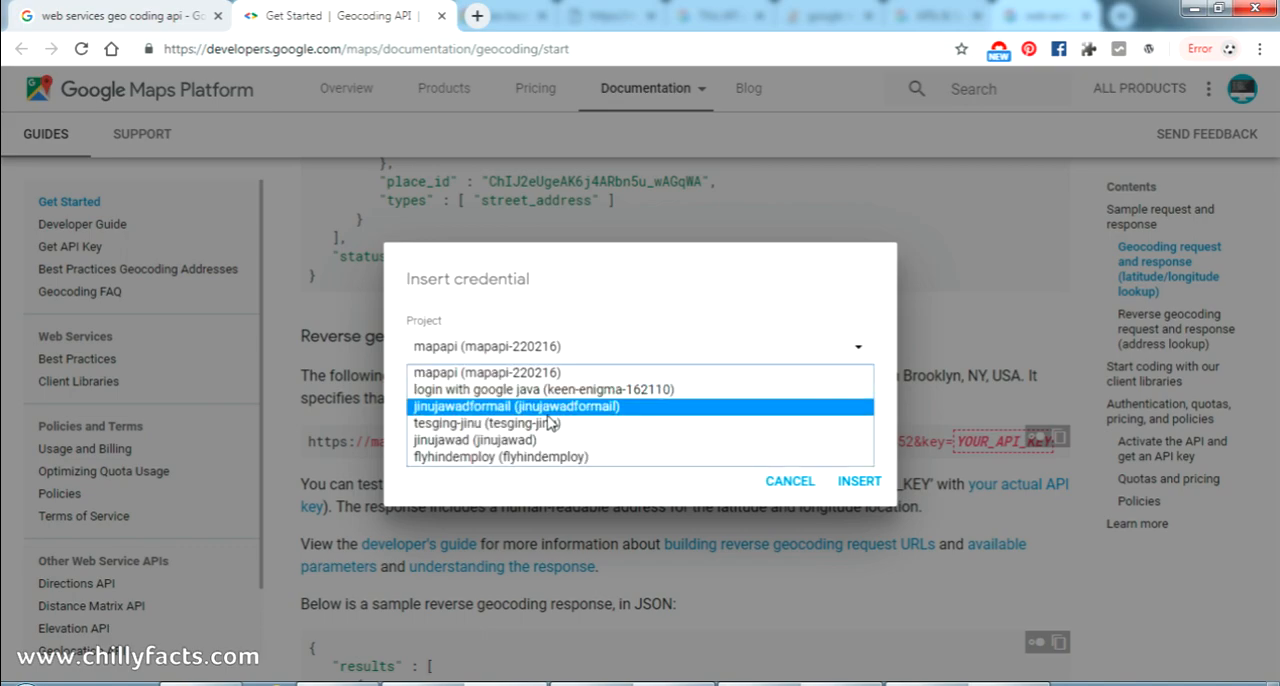
pyautogui.moveTo(432, 430)
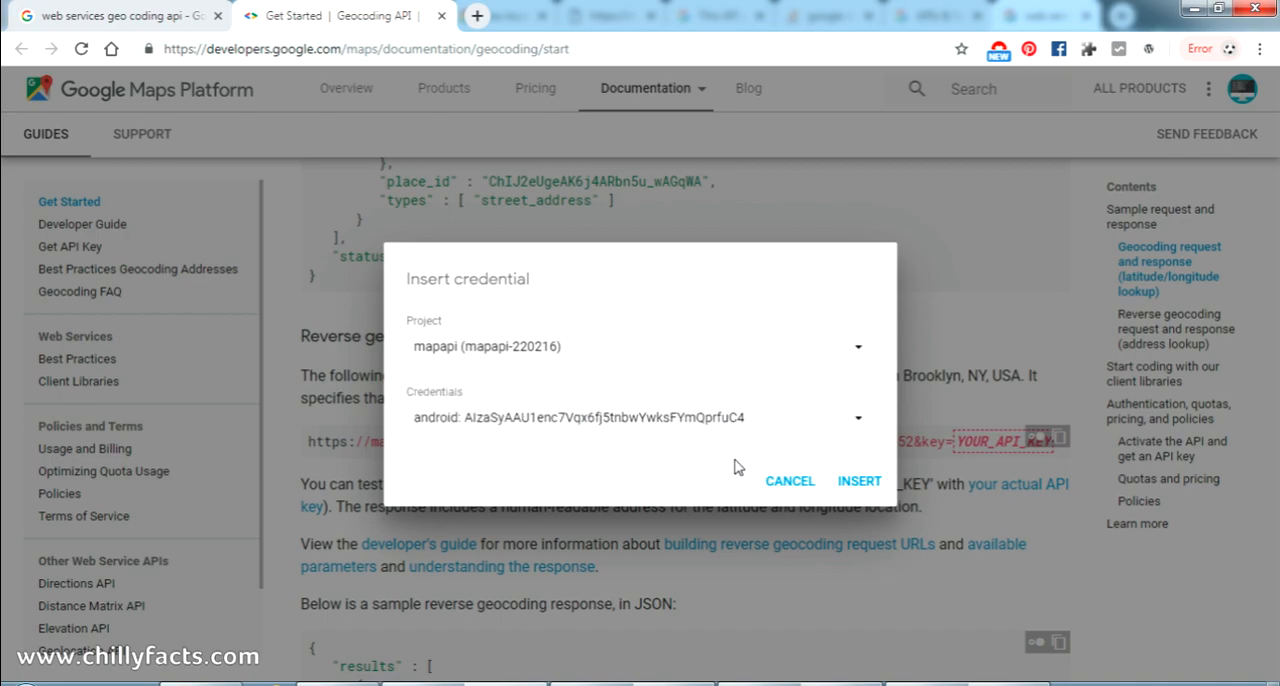
pyautogui.moveTo(521, 425)
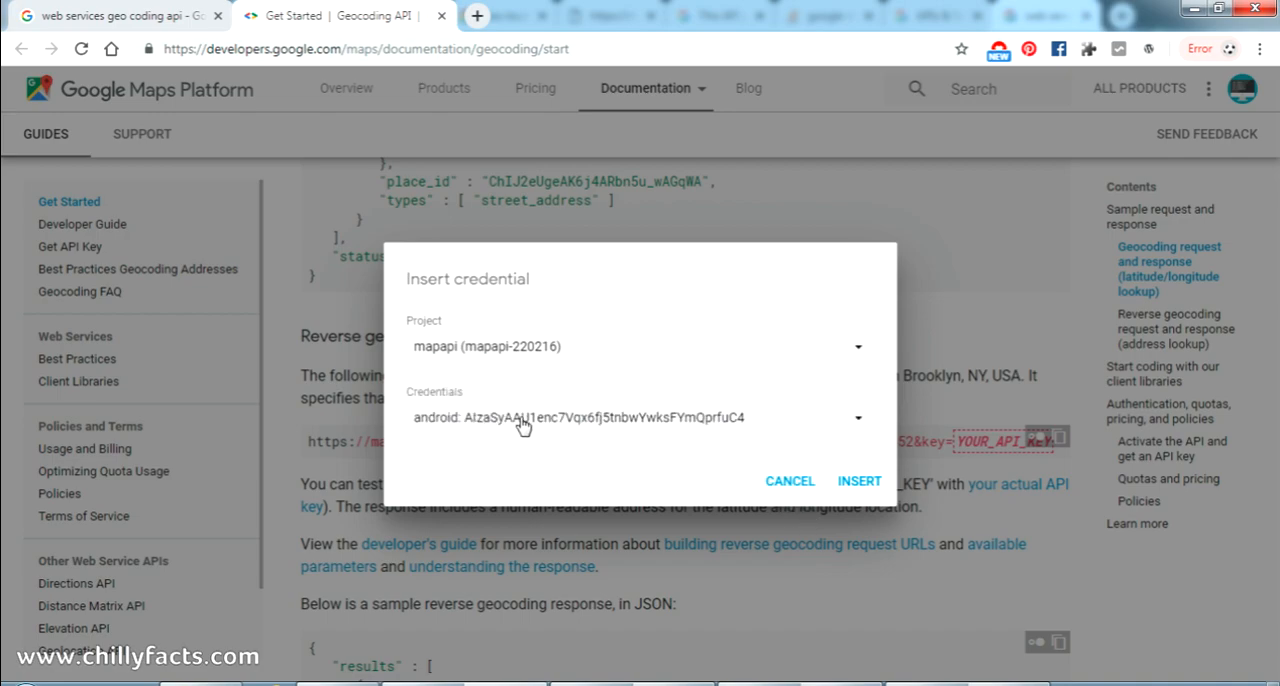
pyautogui.moveTo(857, 481)
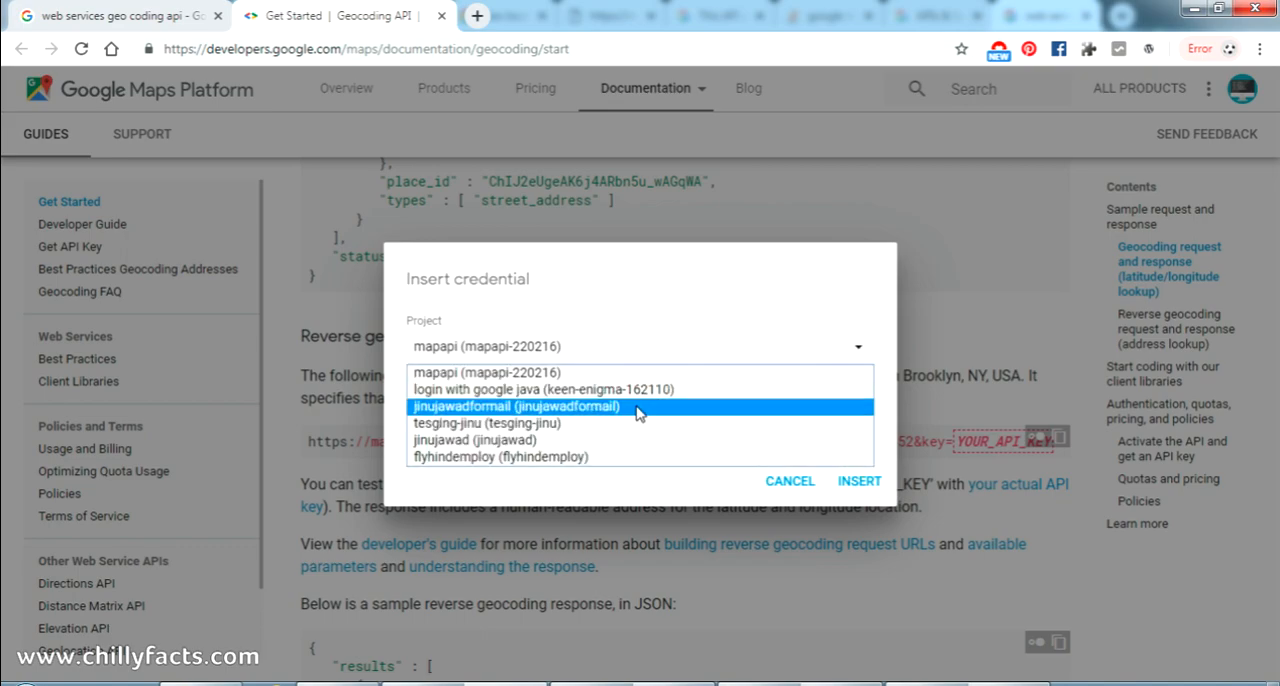
pyautogui.click(515, 406)
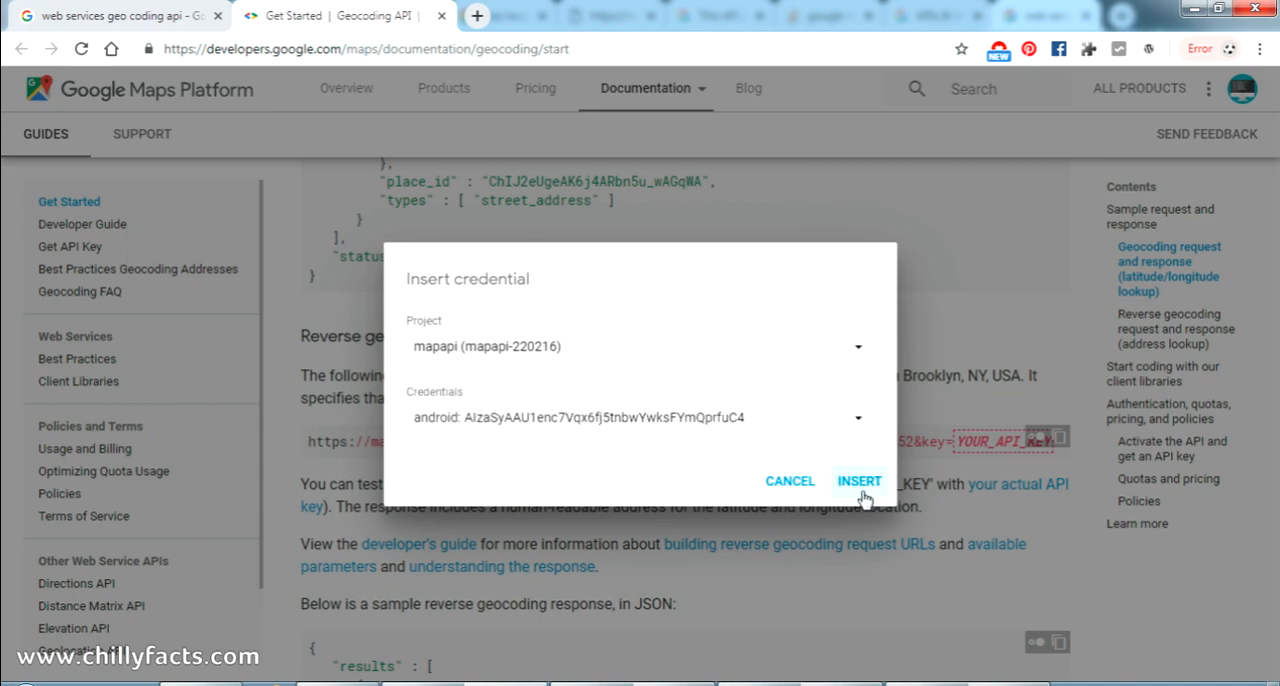
pyautogui.click(858, 481)
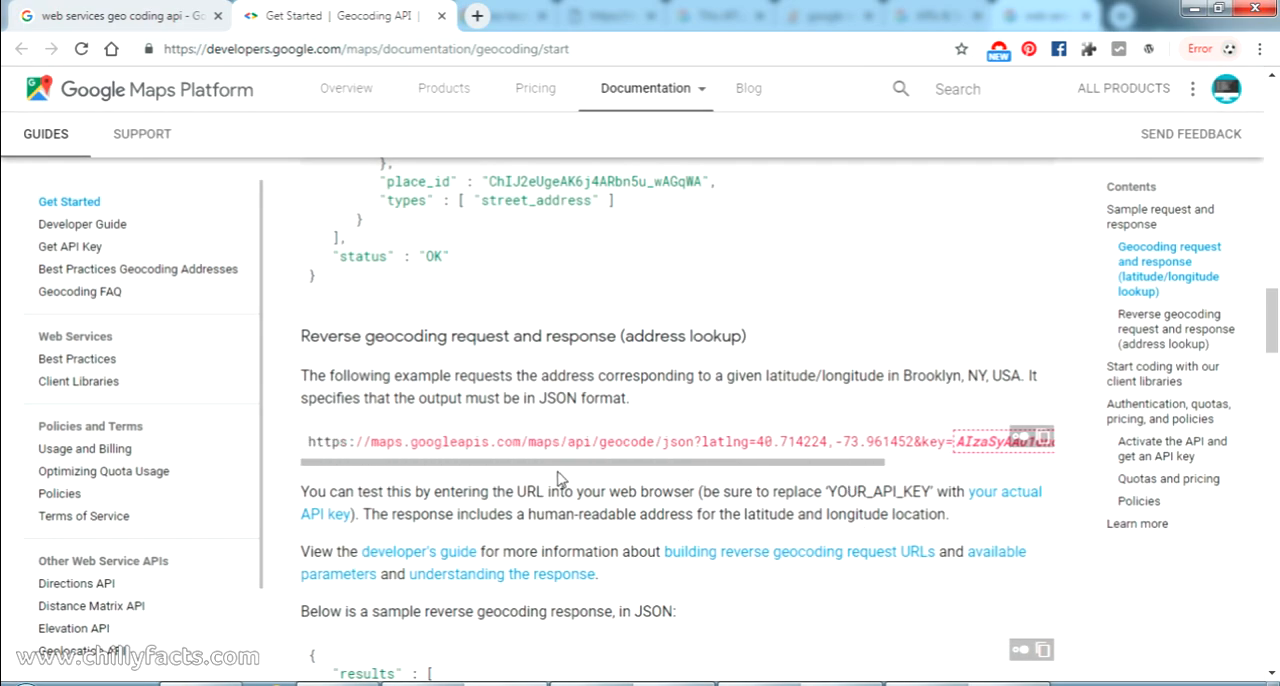
pyautogui.moveTo(525, 491); pyautogui.dragTo(618, 491)
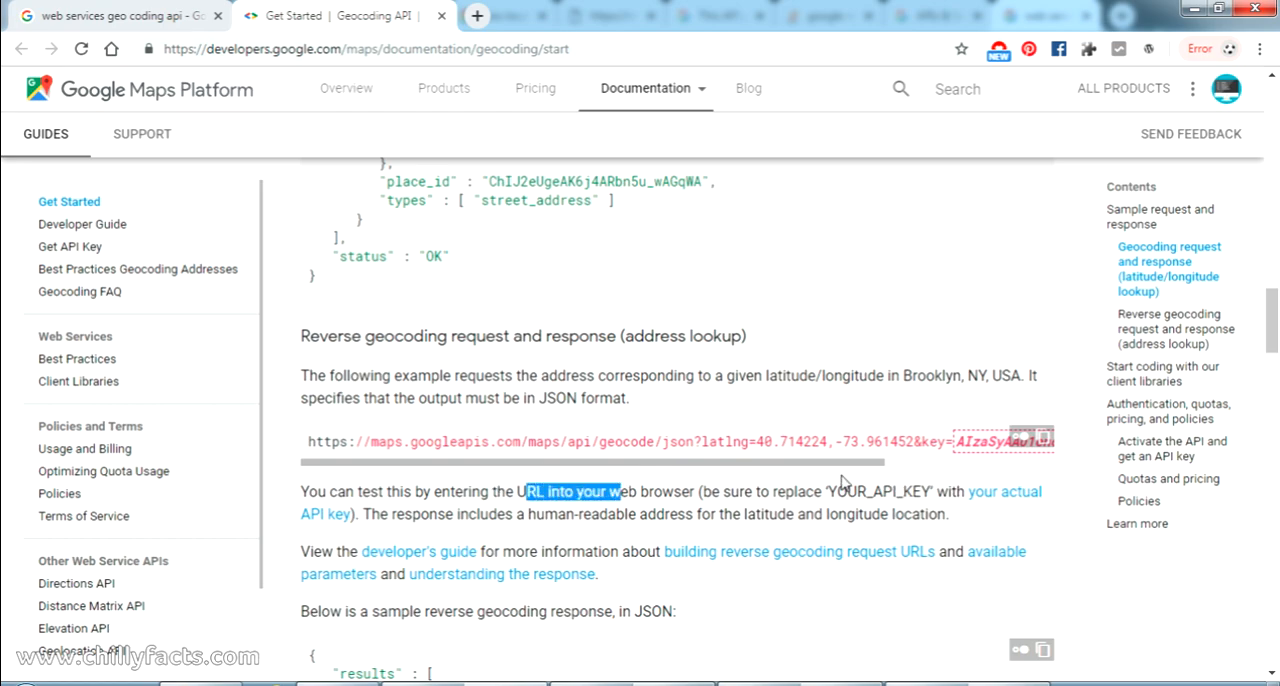
# - Load the keyed request URL in a new tab and highlight the REQUEST_DENIED authorization error
pyautogui.click(1043, 437)
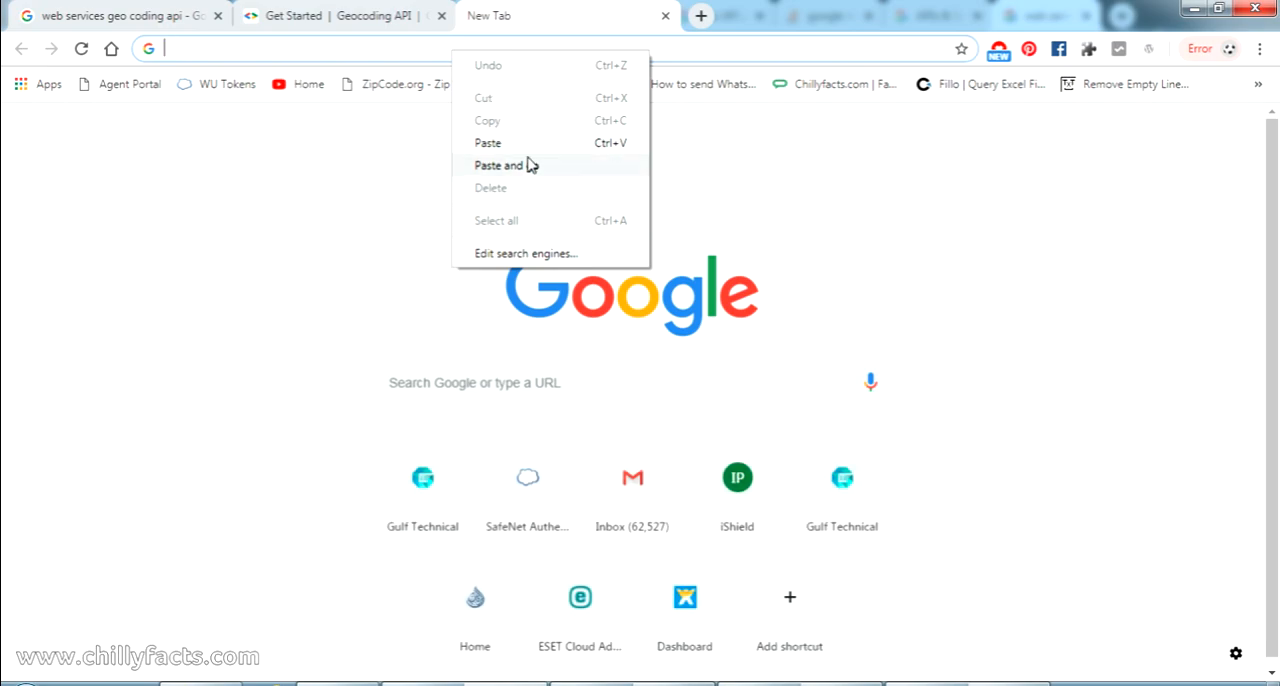
pyautogui.click(500, 165)
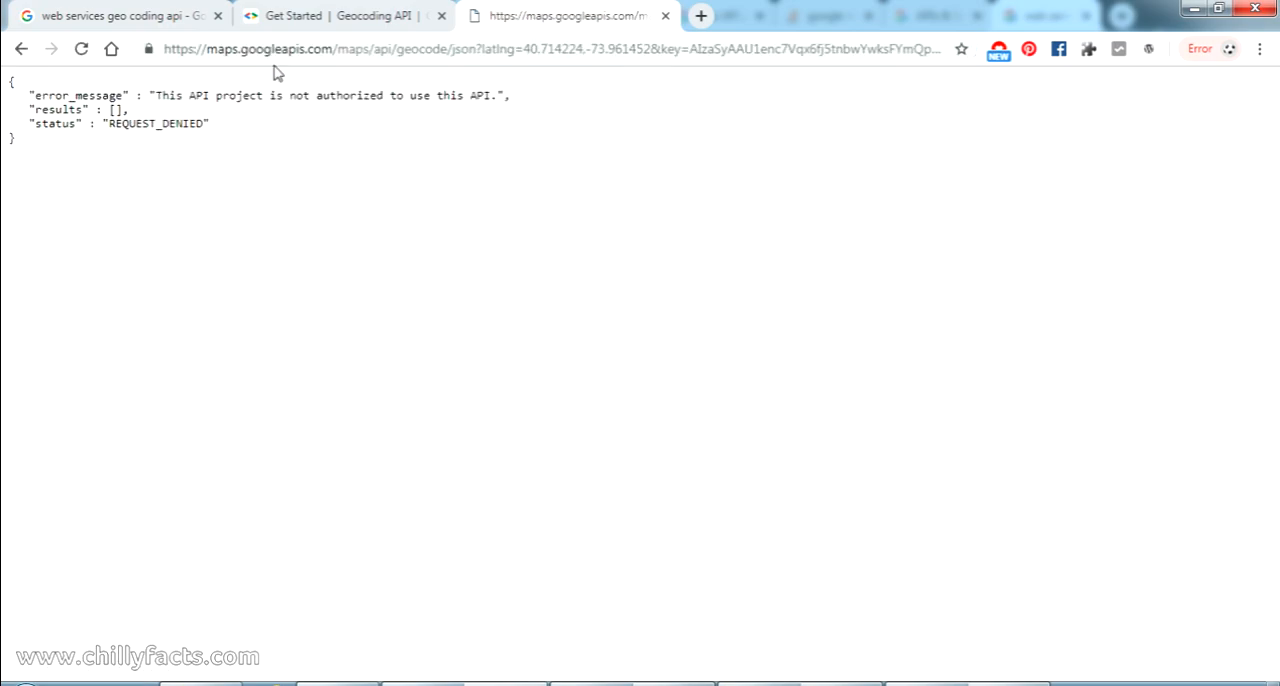
pyautogui.moveTo(155, 95); pyautogui.dragTo(458, 95)
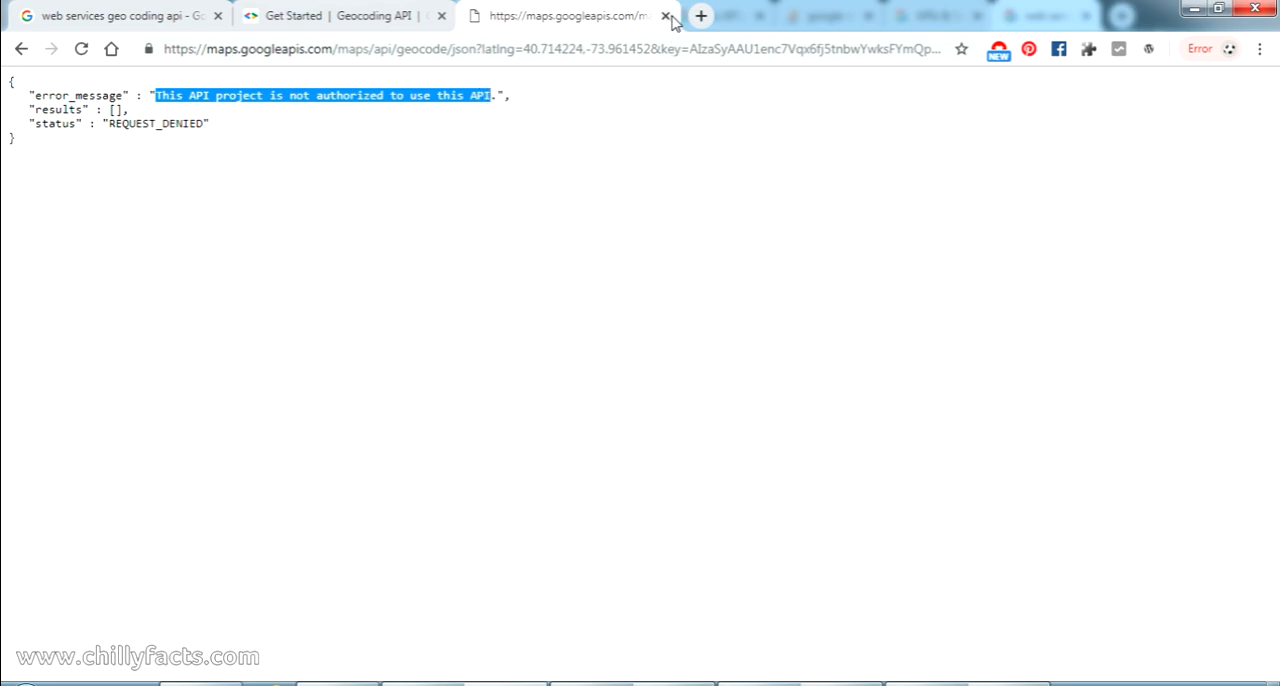
# - Search 'developer console' and open the Google Developers Console dashboard for mapapi
pyautogui.click(700, 15)
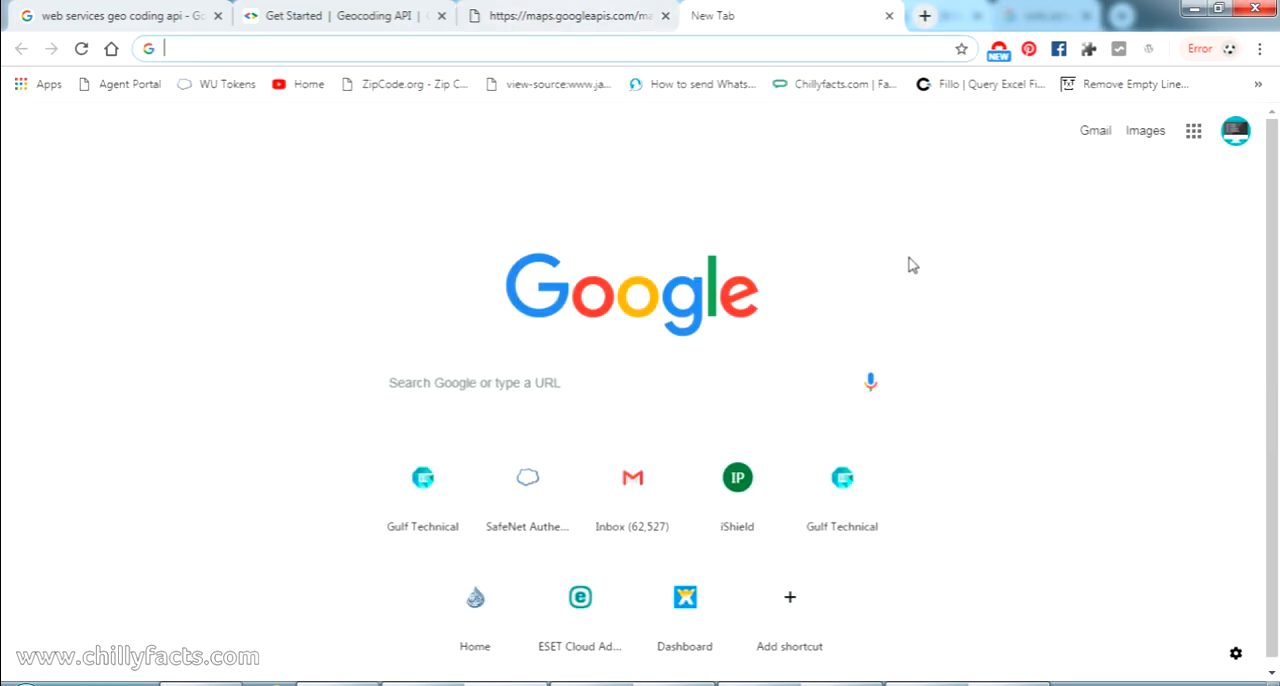
pyautogui.write('devel')
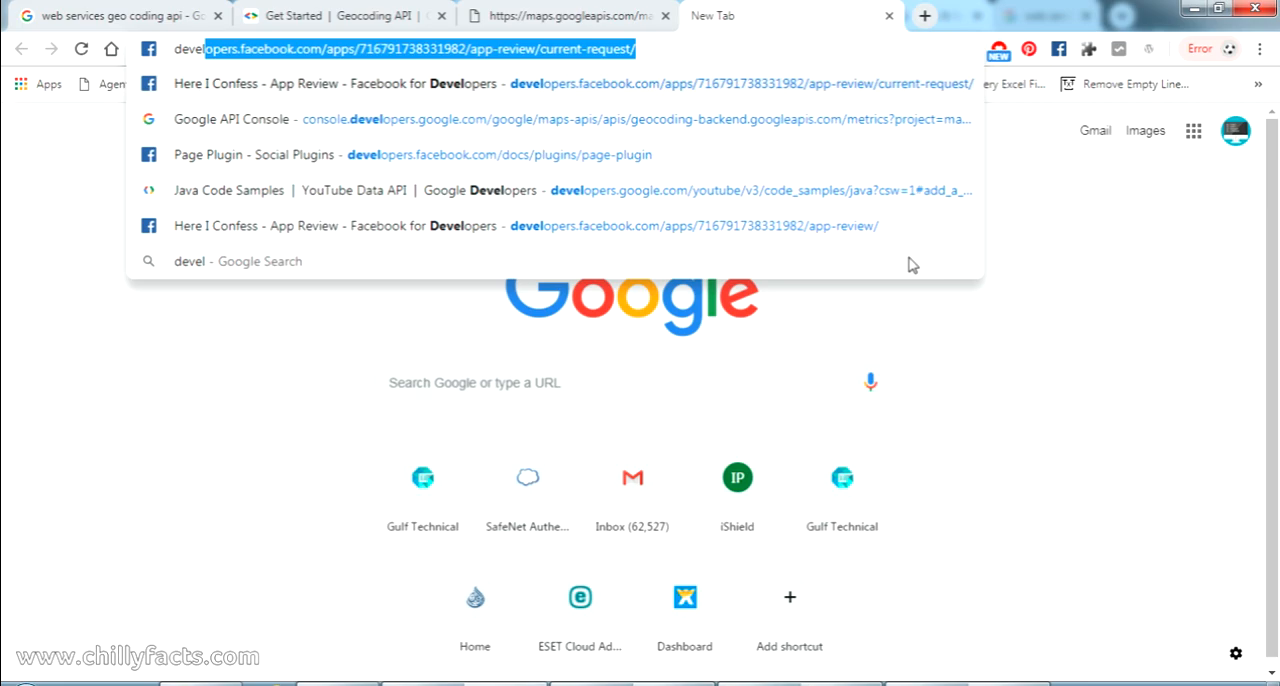
pyautogui.write('developer console')
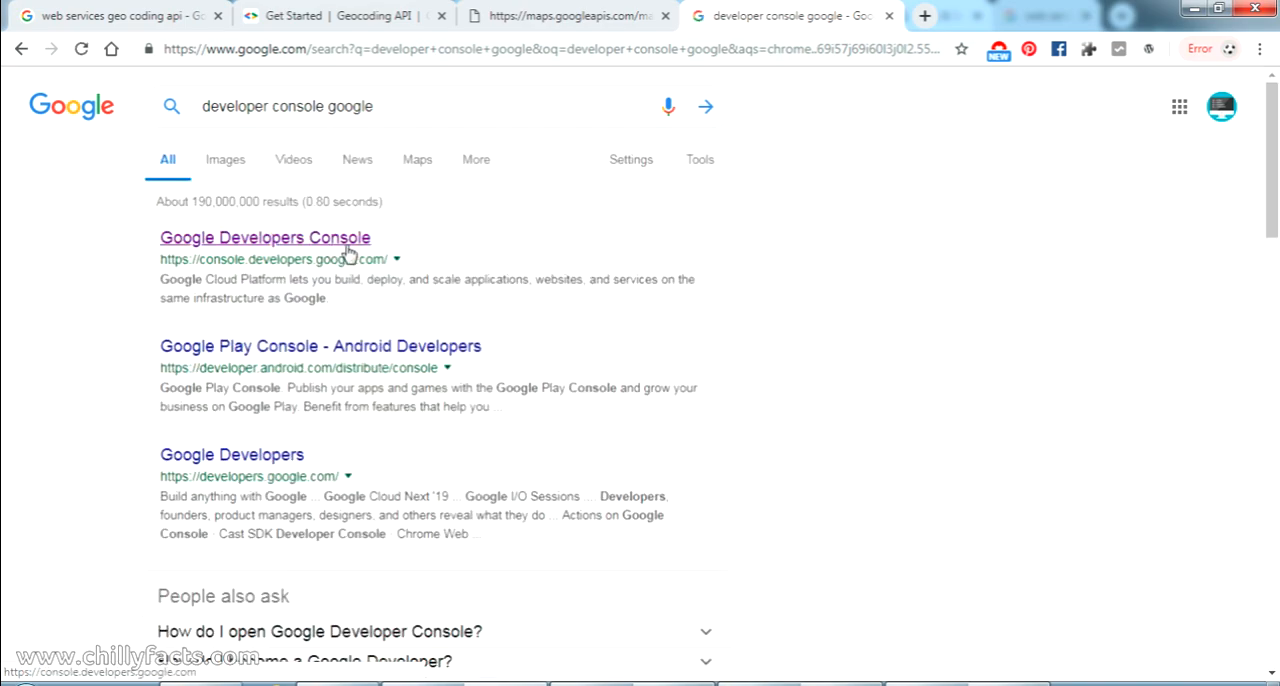
pyautogui.click(264, 237)
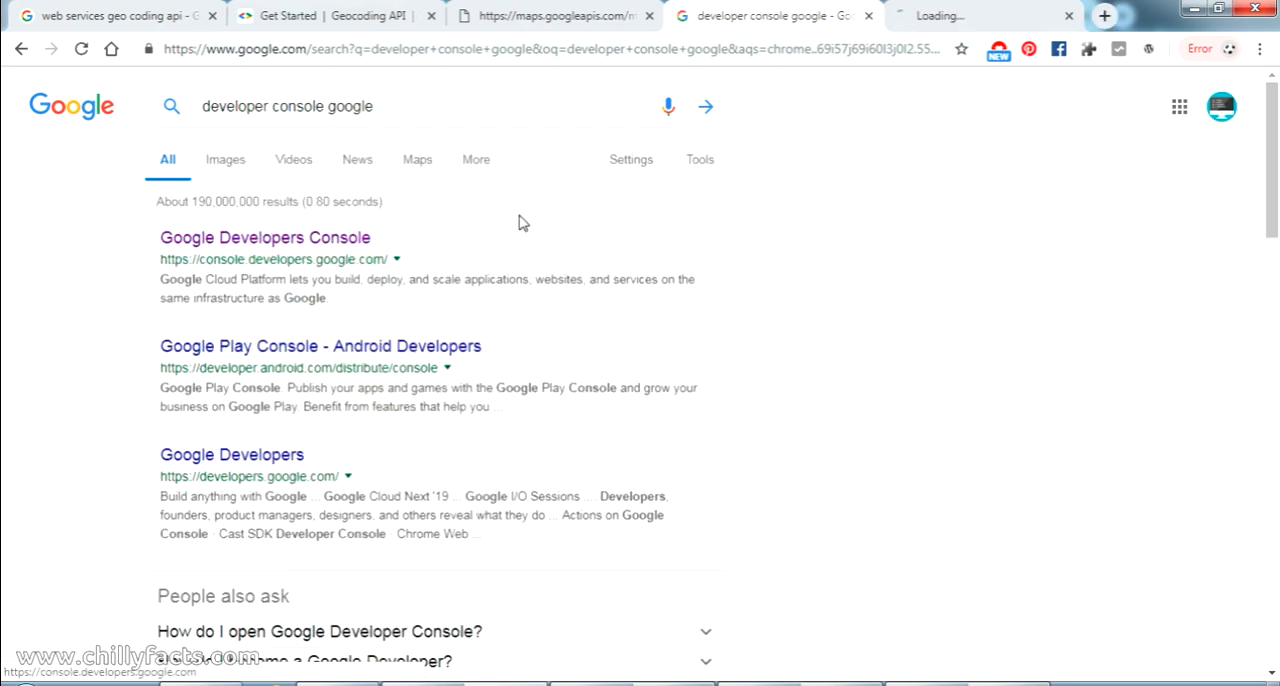
pyautogui.click(264, 237)
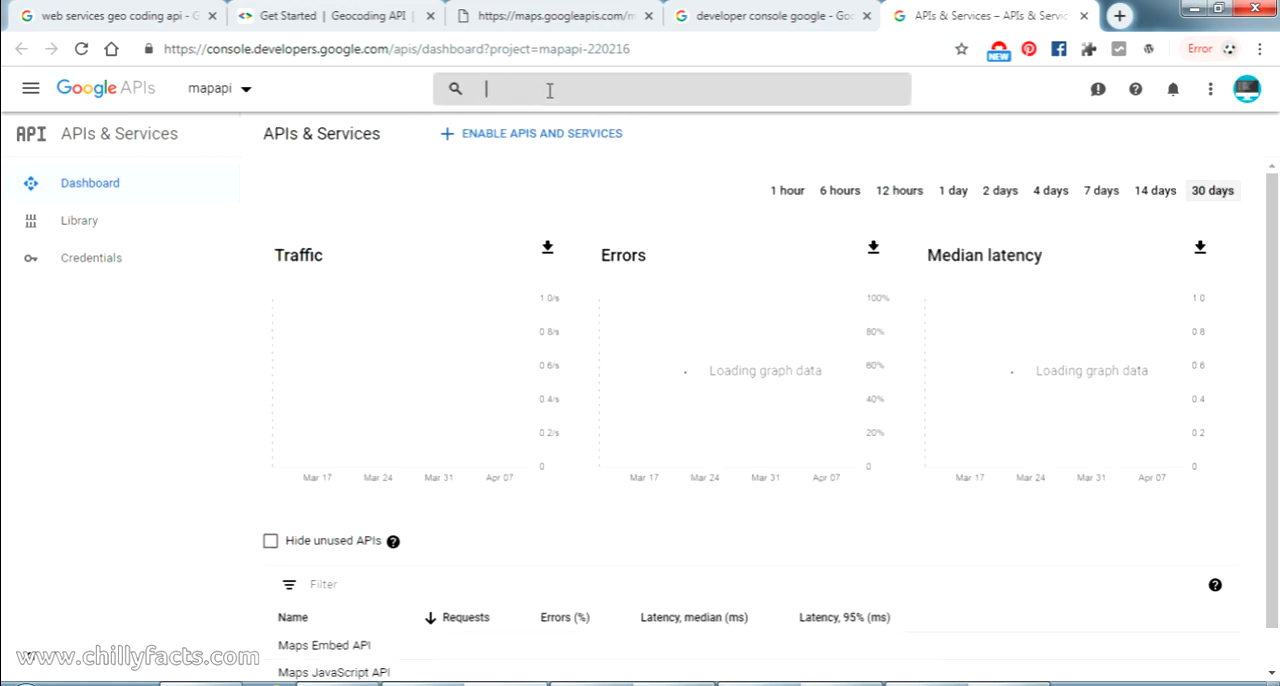
# - Find Geocoding API via the console search 'ge' and enable it for mapapi
pyautogui.write('geo')
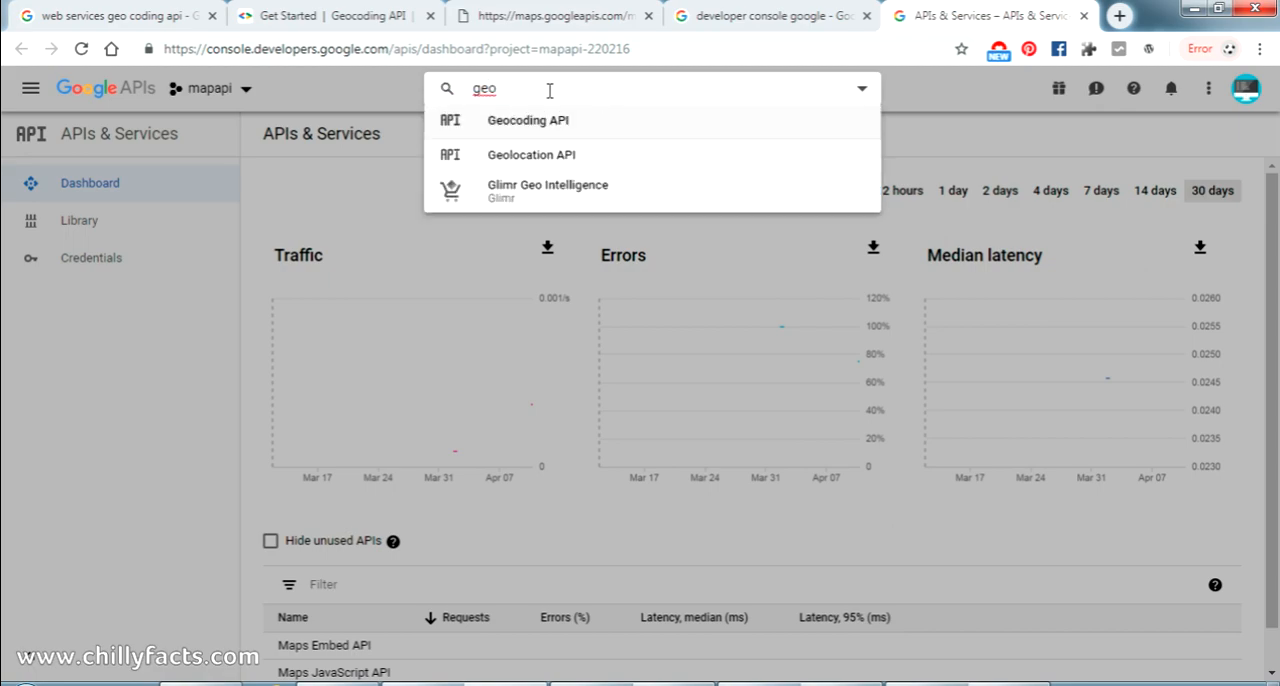
pyautogui.moveTo(537, 133)
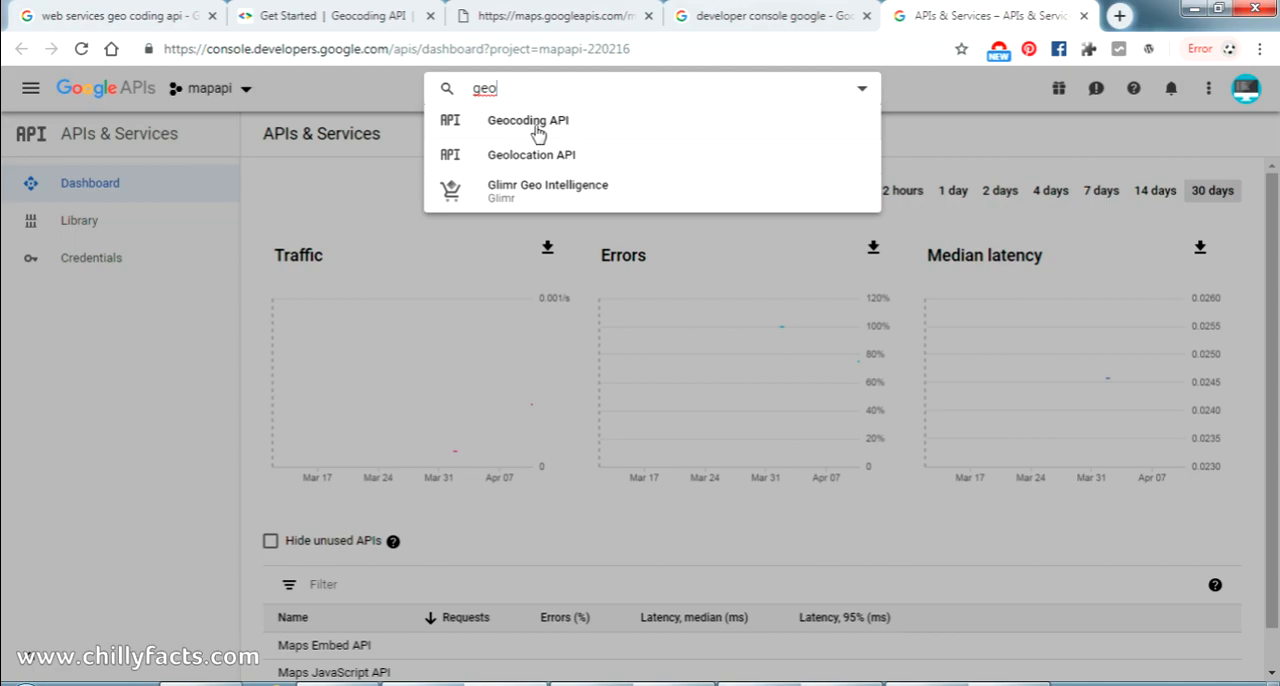
pyautogui.moveTo(586, 137)
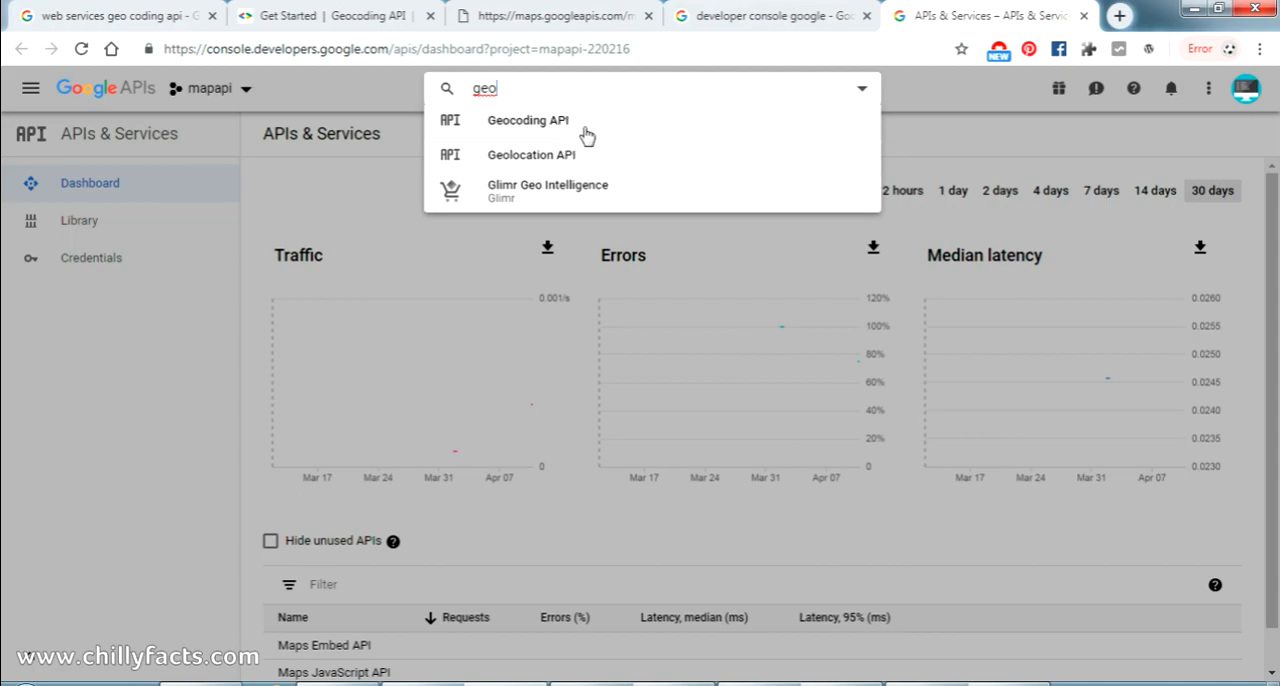
pyautogui.click(527, 120)
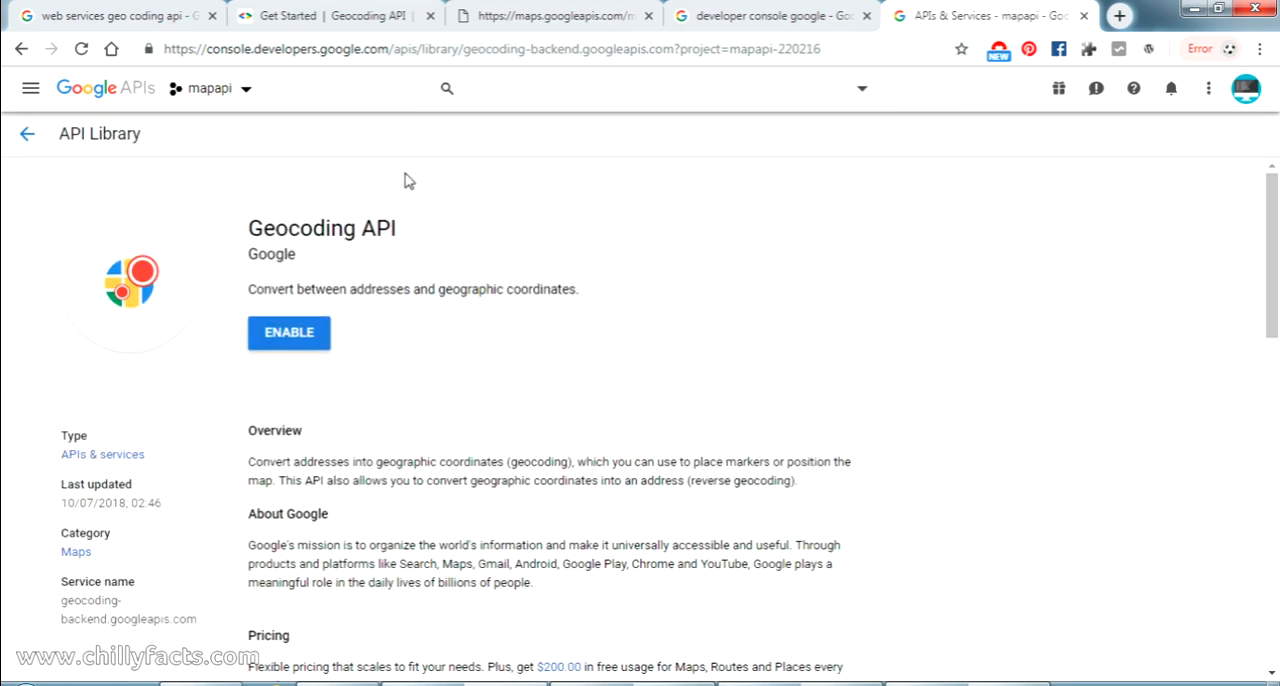
pyautogui.click(210, 88)
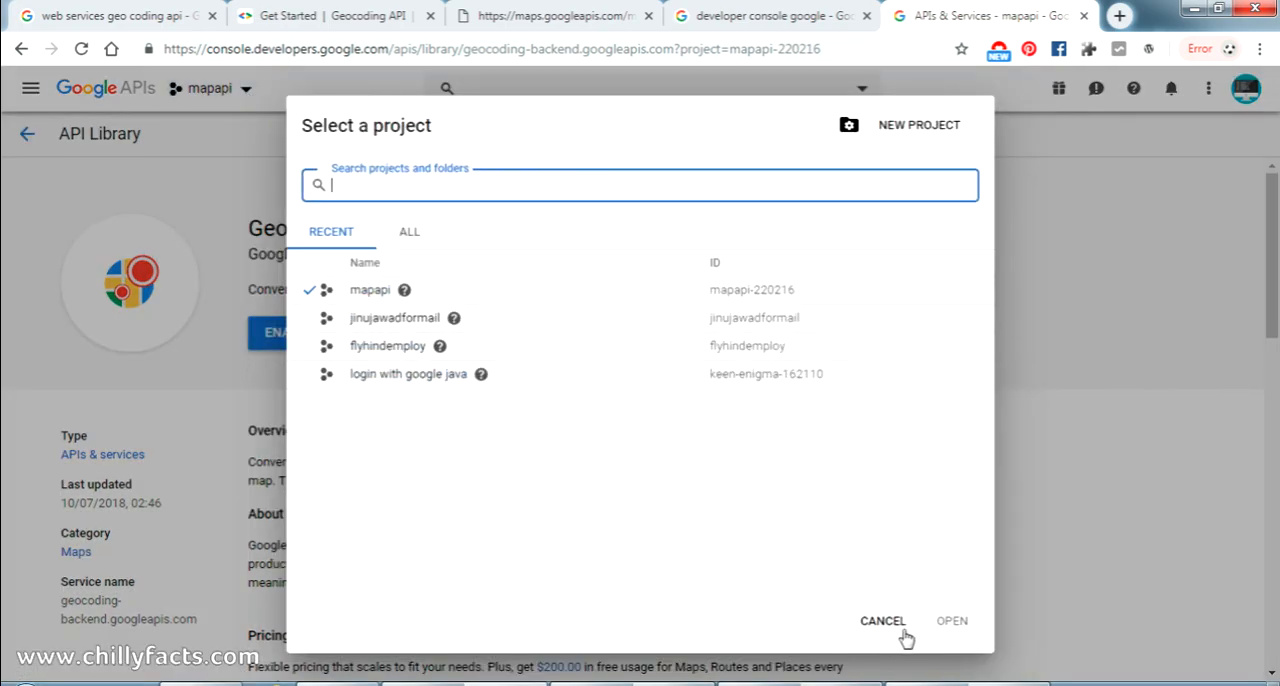
pyautogui.click(882, 621)
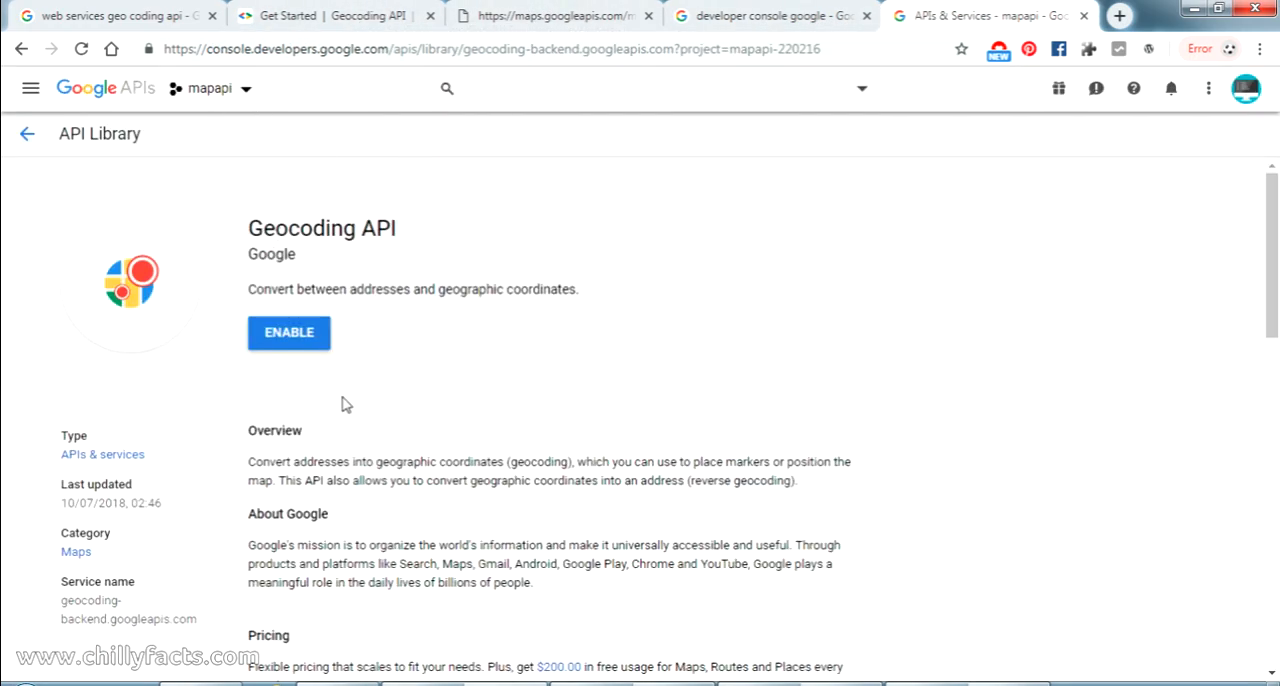
pyautogui.click(289, 332)
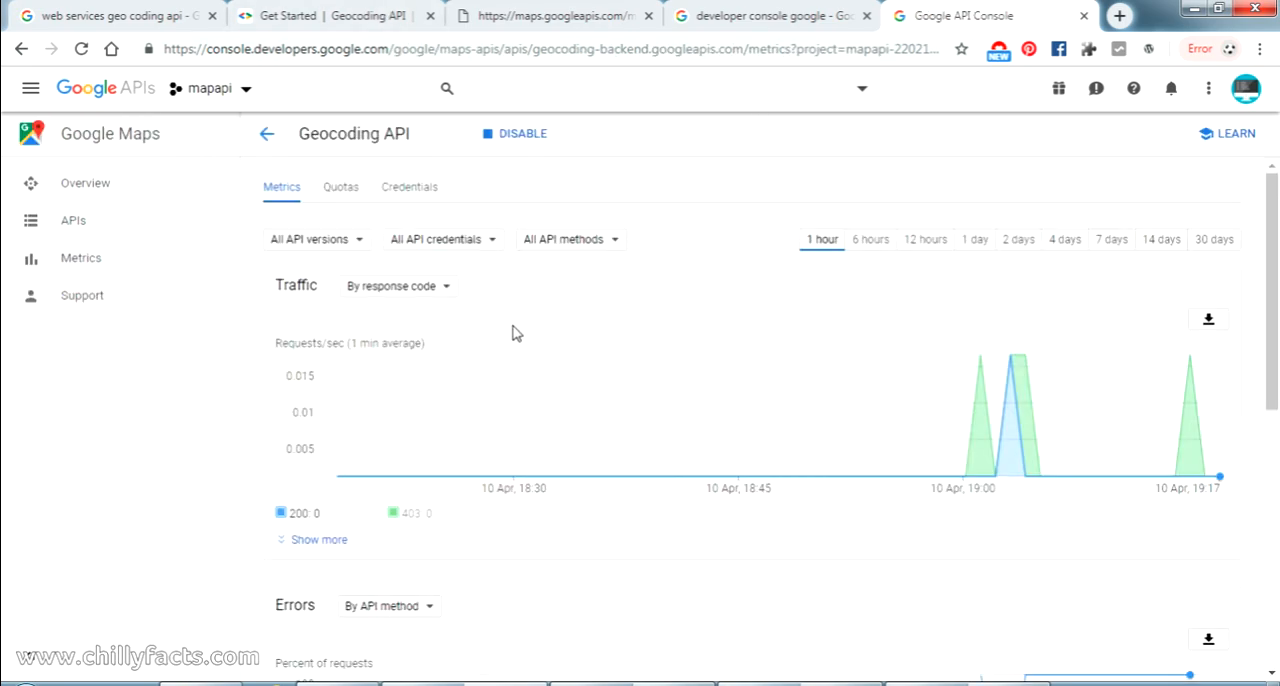
pyautogui.moveTo(483, 167)
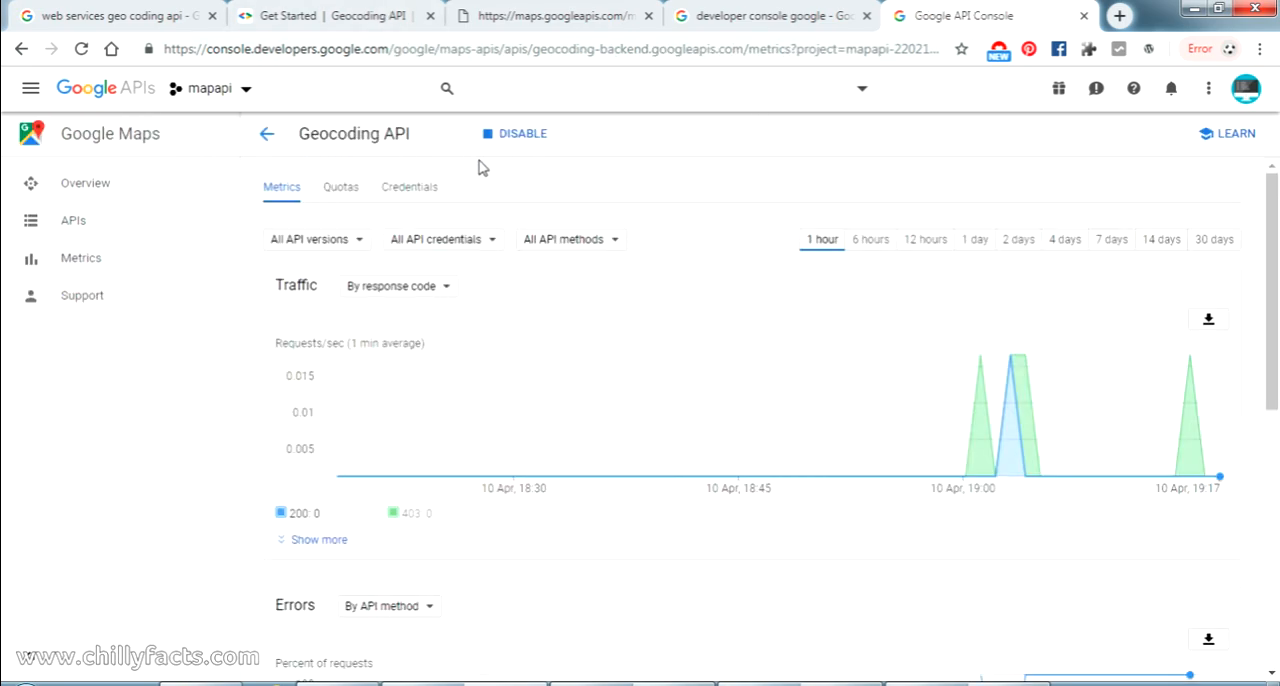
pyautogui.click(210, 88)
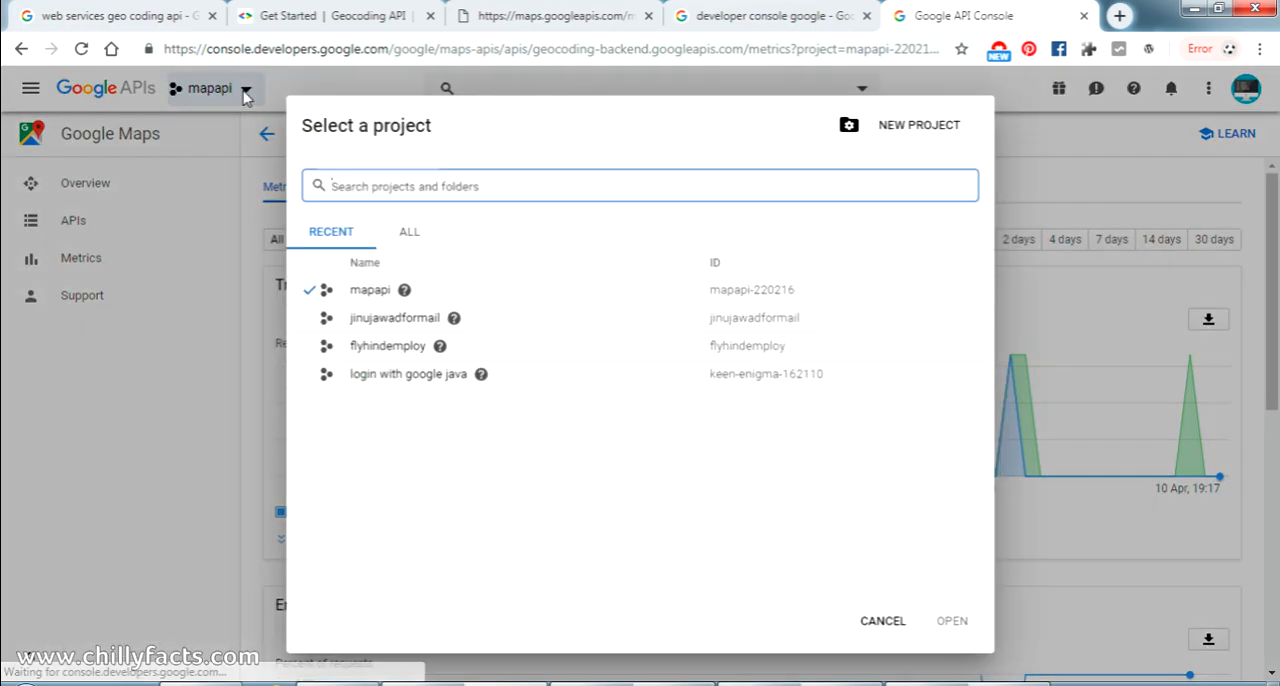
pyautogui.click(882, 620)
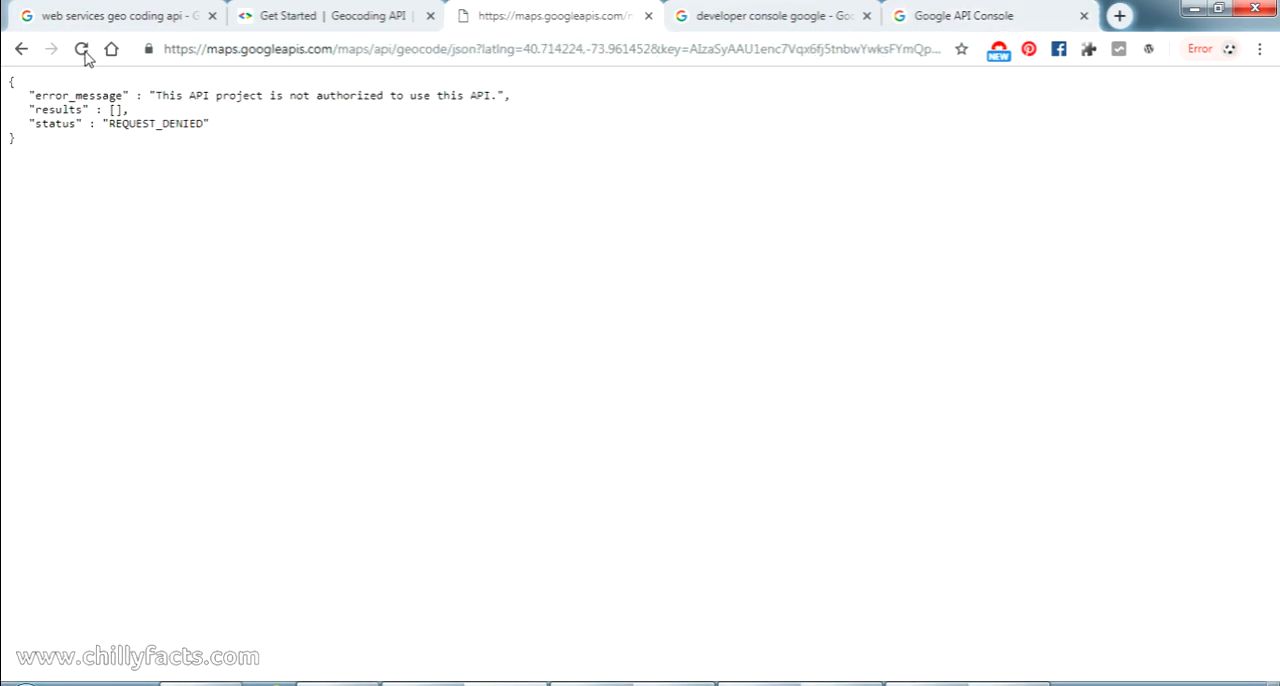
# - Reload the geocode request tab and scroll the JSON results for 279 Bedford Avenue, Brooklyn
pyautogui.click(82, 49)
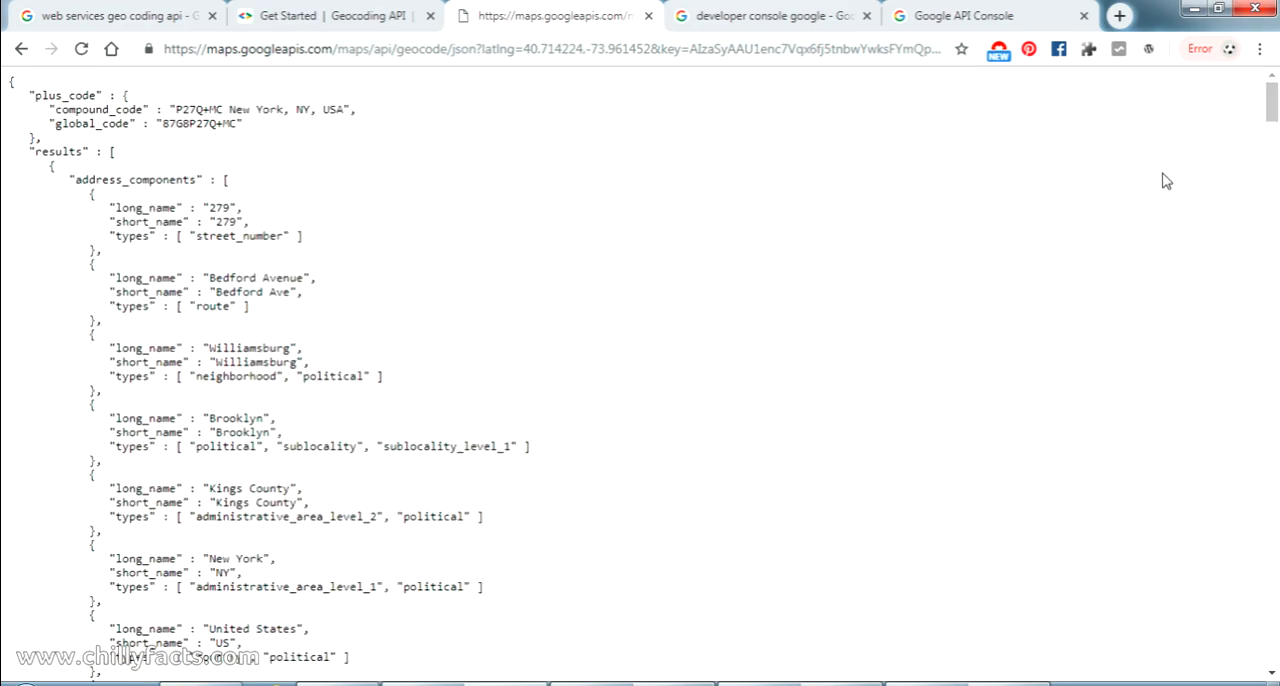
pyautogui.moveTo(508, 77)
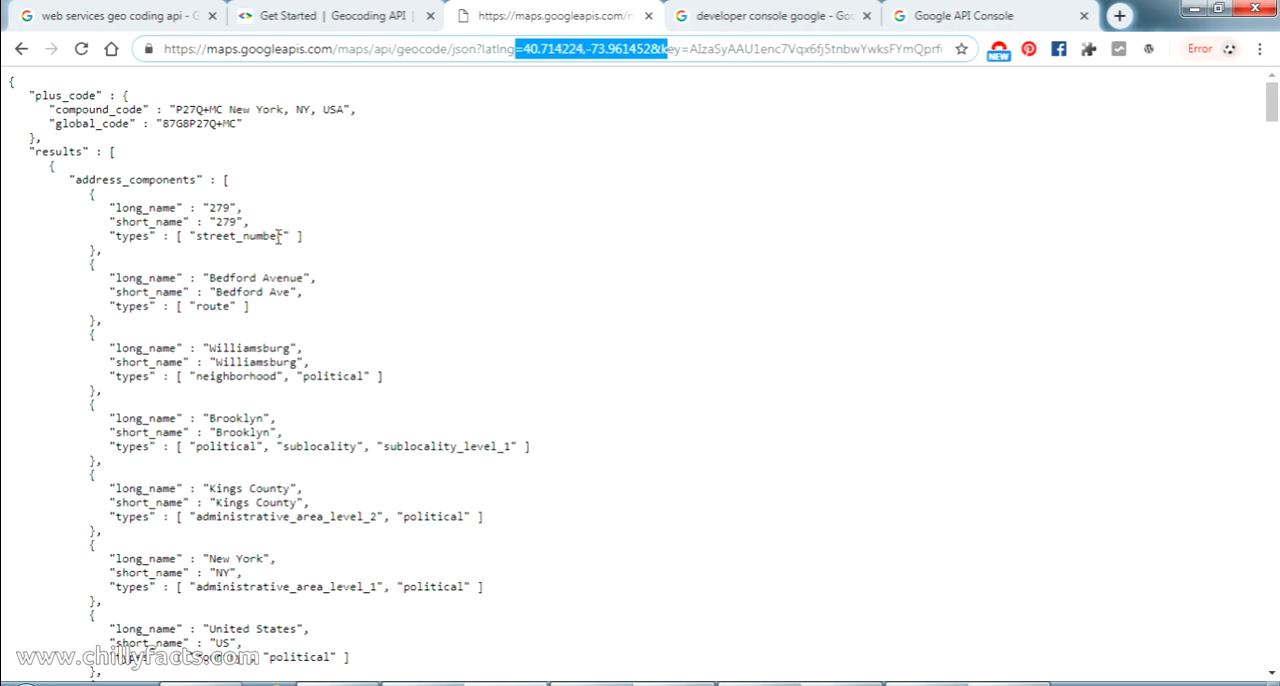
pyautogui.scroll(-3)
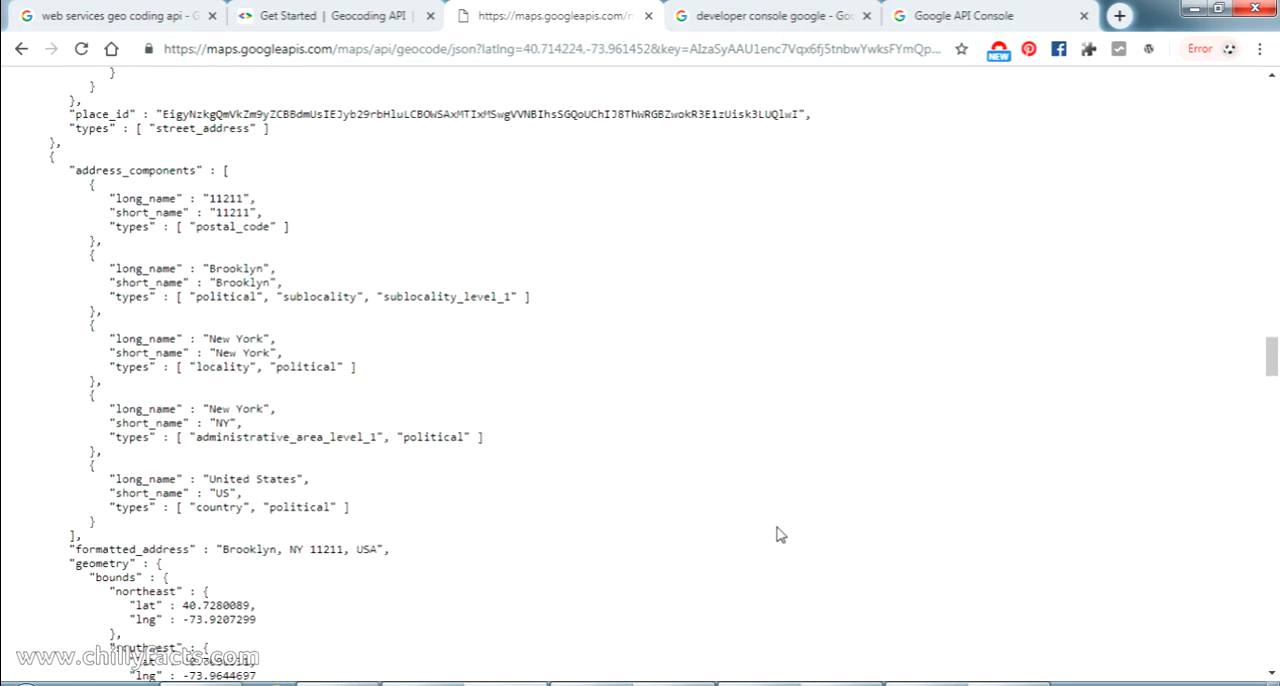
pyautogui.scroll(-3)
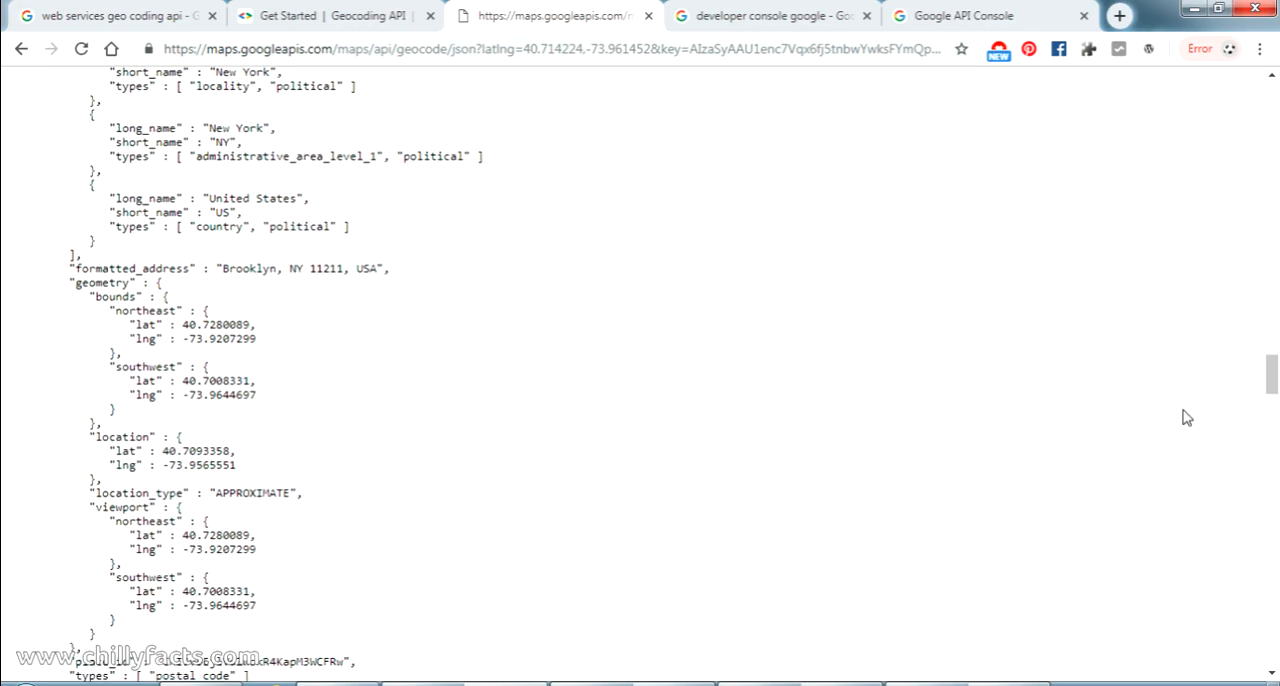
pyautogui.scroll(3)
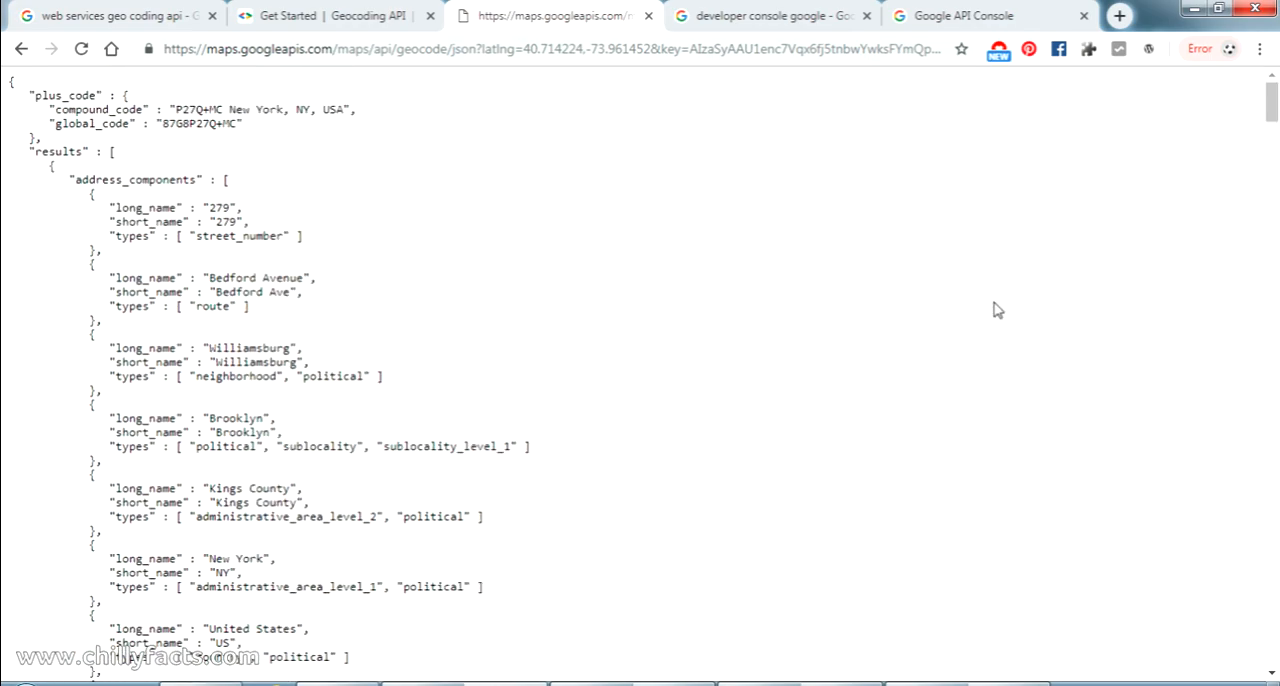